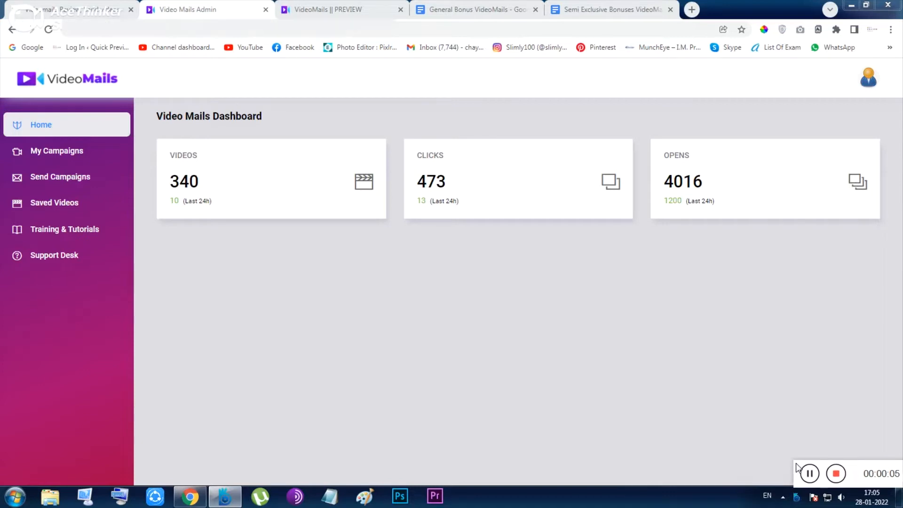
mouse_move(500, 341)
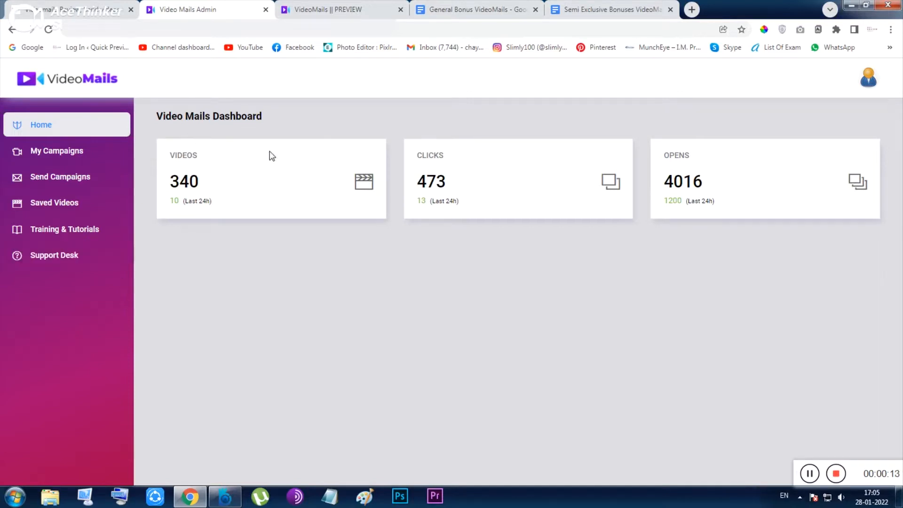
mouse_move(394, 252)
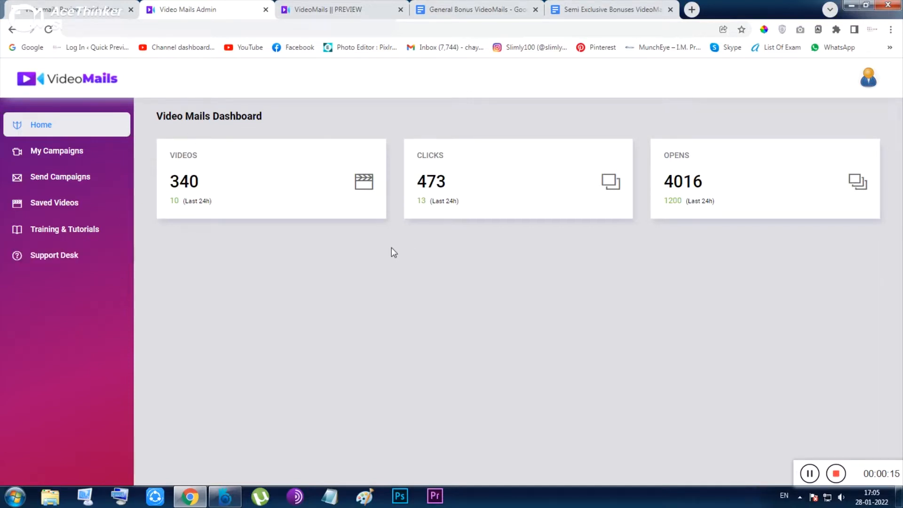
mouse_move(170, 70)
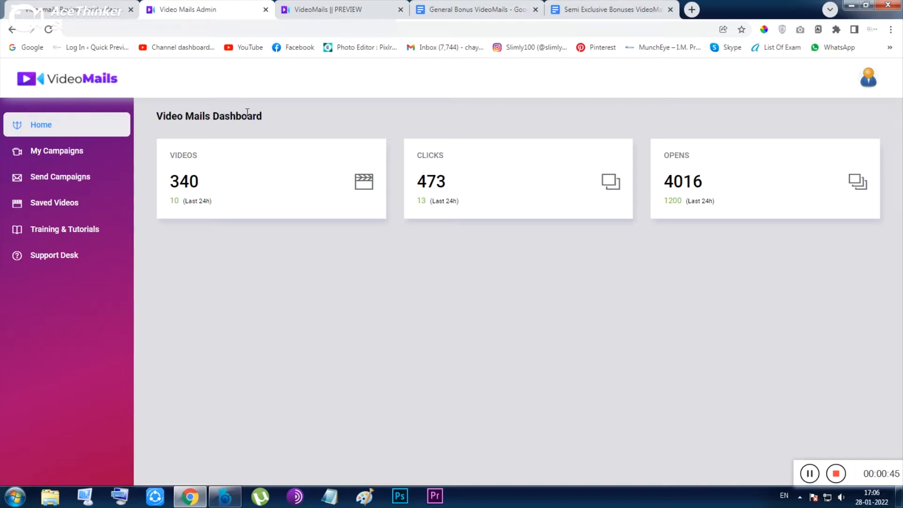
View the Training & Tutorials page with the VideoMails Overview video in another tab, then return to the dashboard.
triple_click(209, 116)
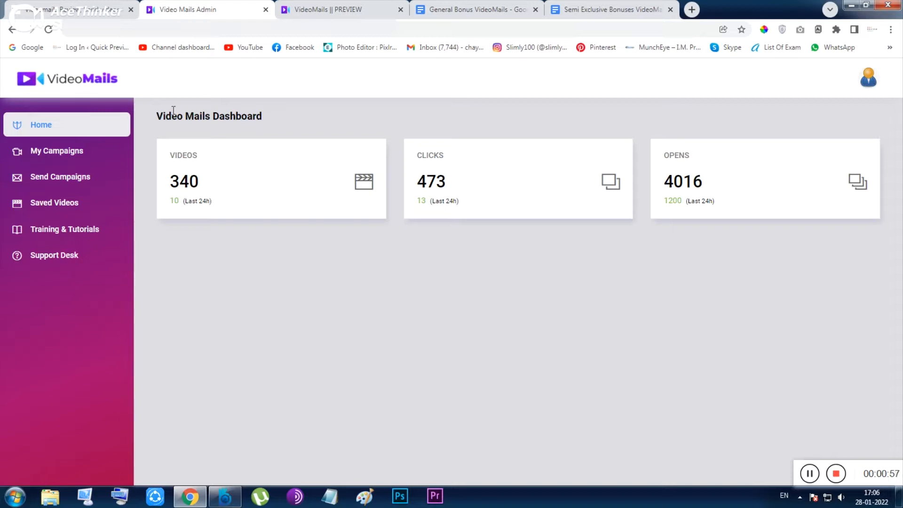
mouse_move(168, 112)
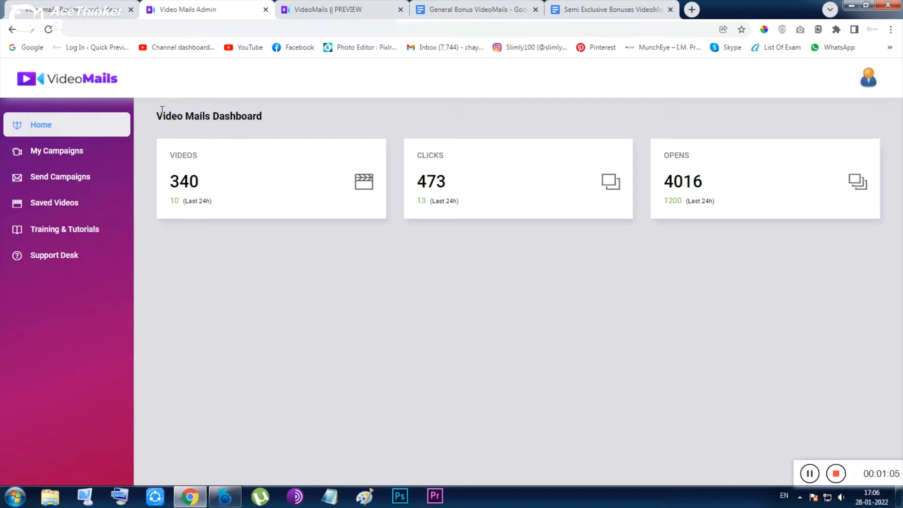
mouse_move(163, 113)
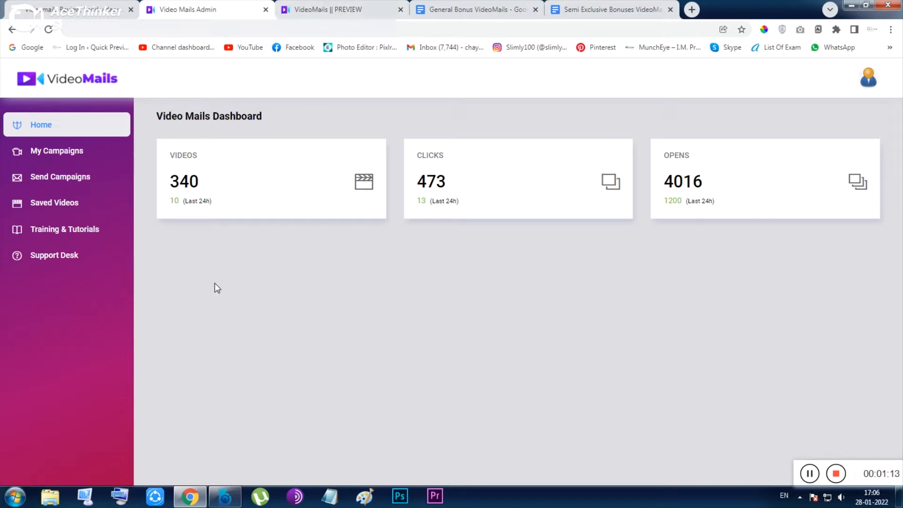
mouse_move(57, 151)
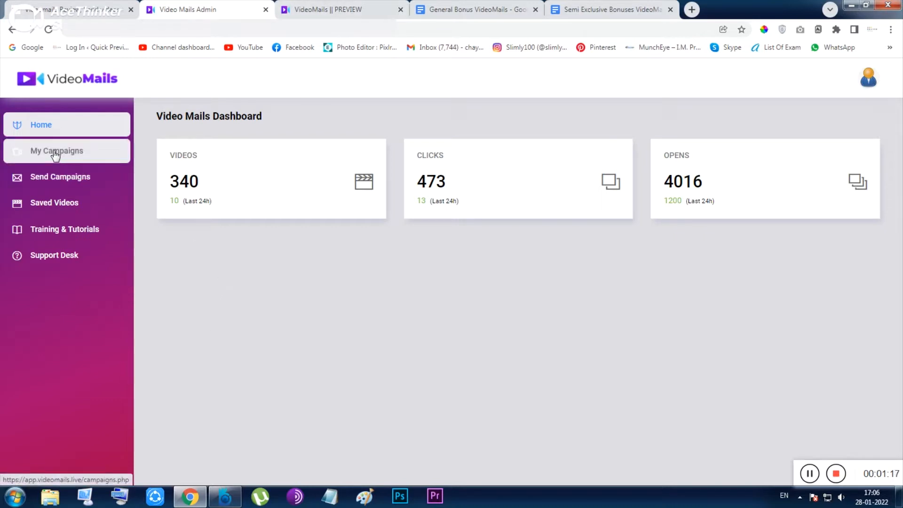
left_click(64, 229)
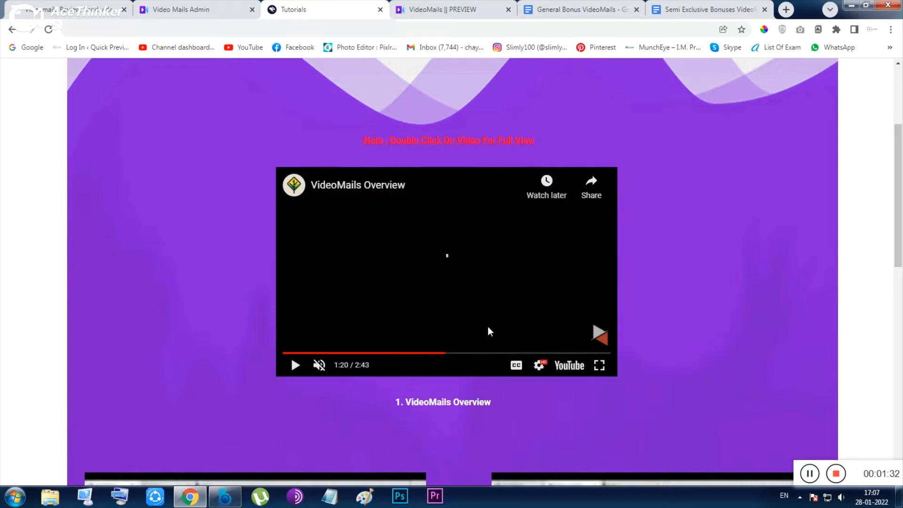
left_click(196, 9)
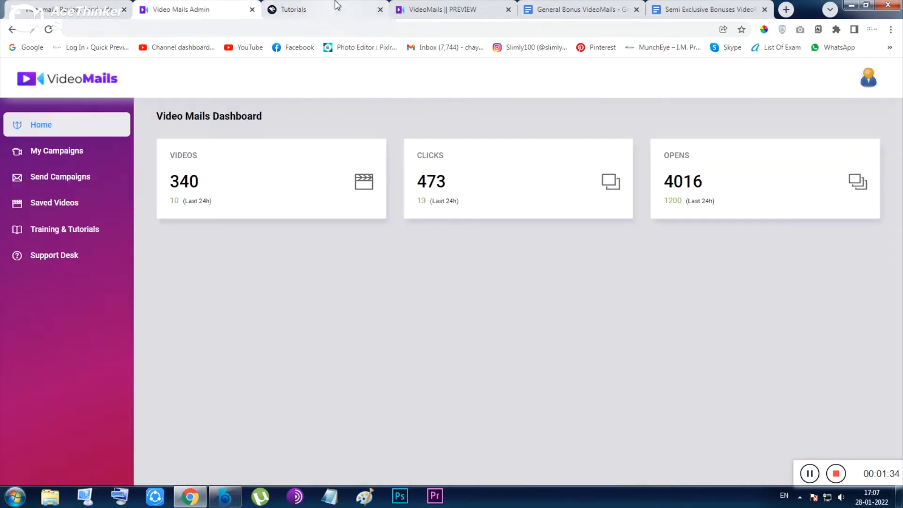
left_click(294, 10)
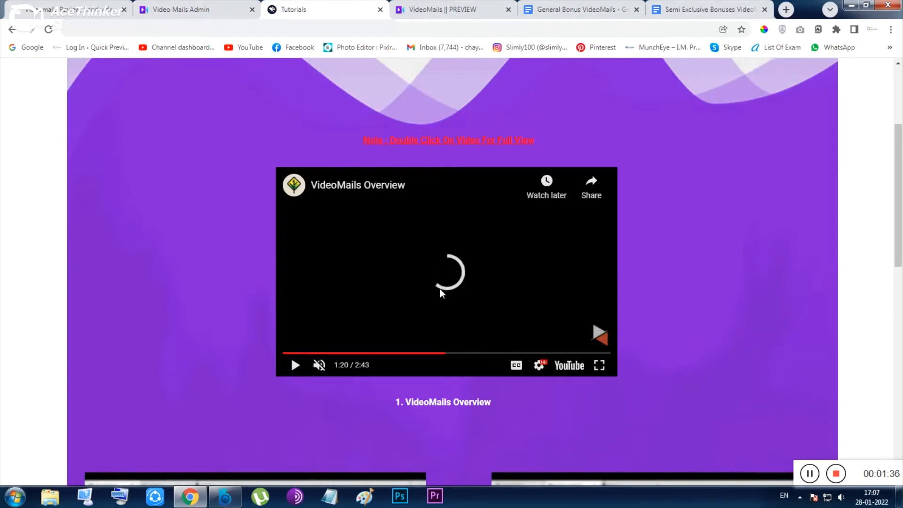
left_click(196, 9)
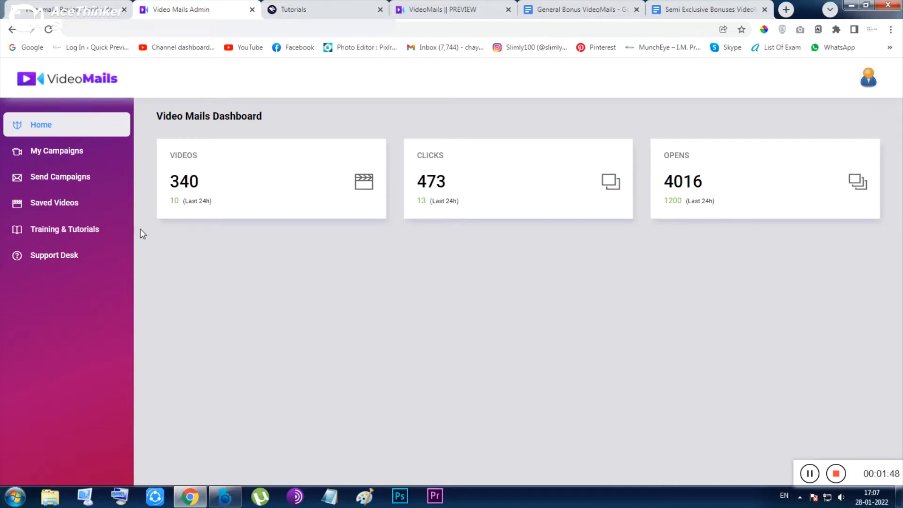
mouse_move(60, 177)
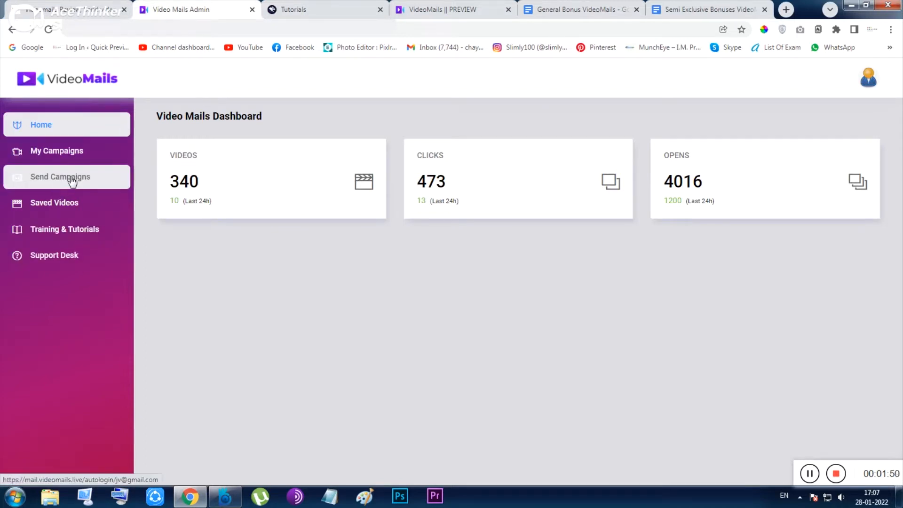
Create a campaign with video name '5454' and description 'ffg' and continue to video selection.
left_click(57, 150)
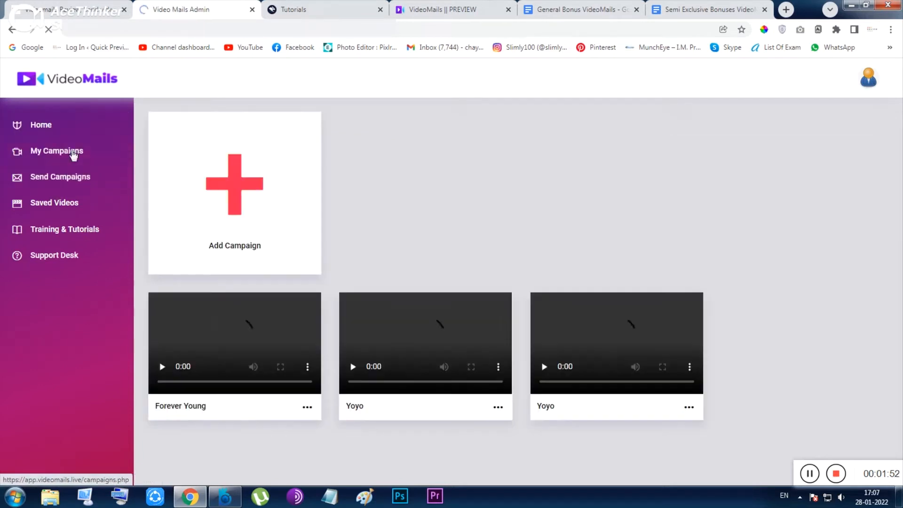
left_click(57, 151)
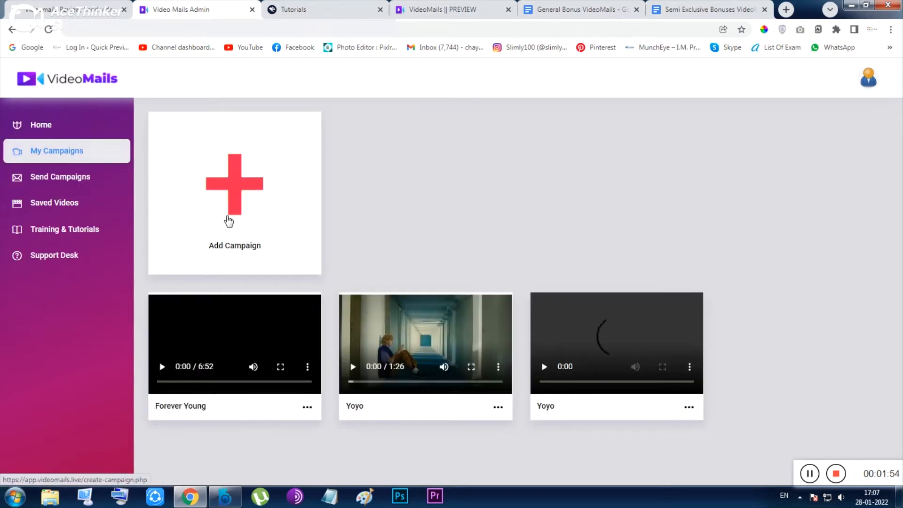
left_click(234, 190)
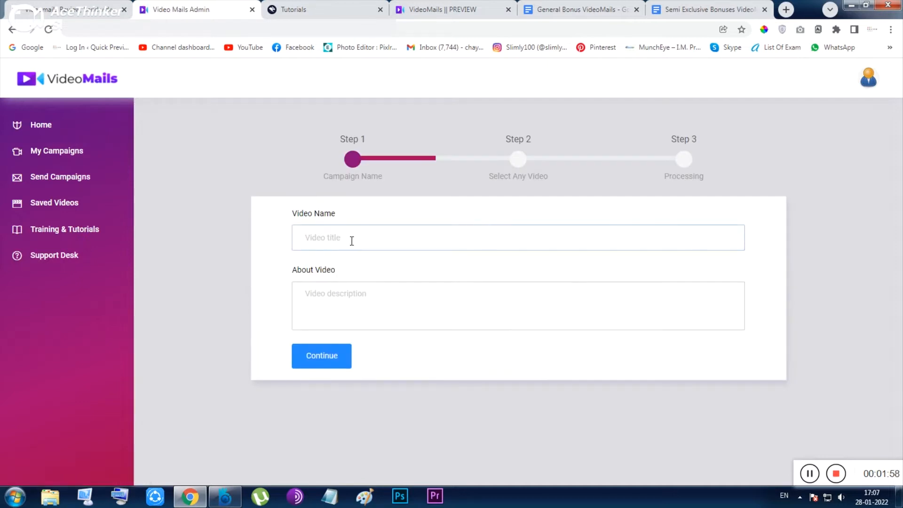
type("5454")
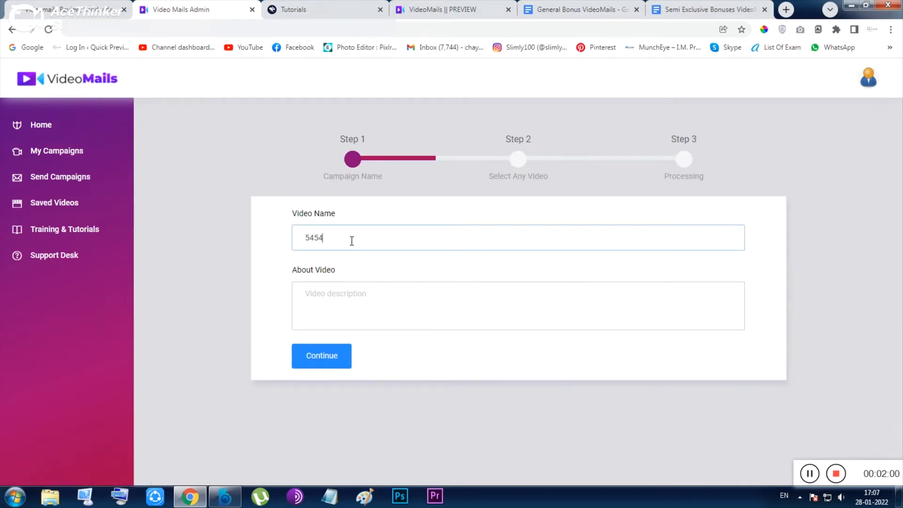
type("ffgf")
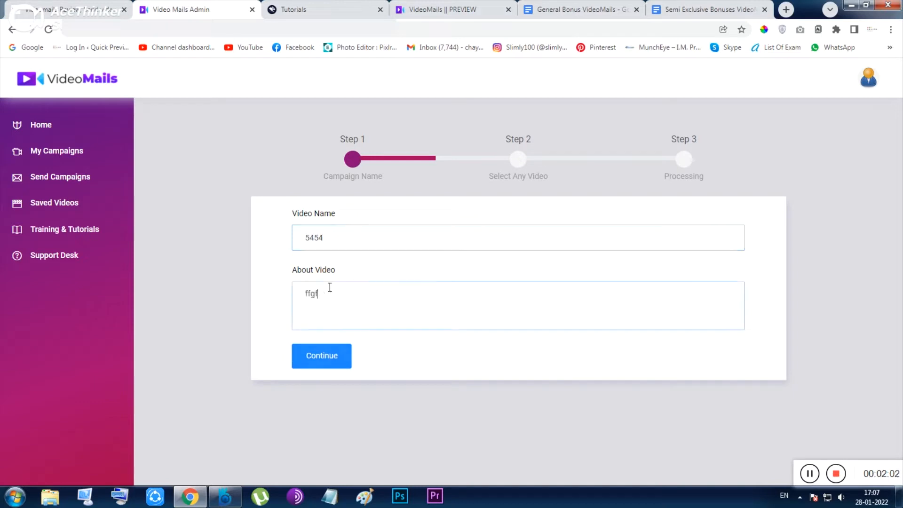
left_click(322, 356)
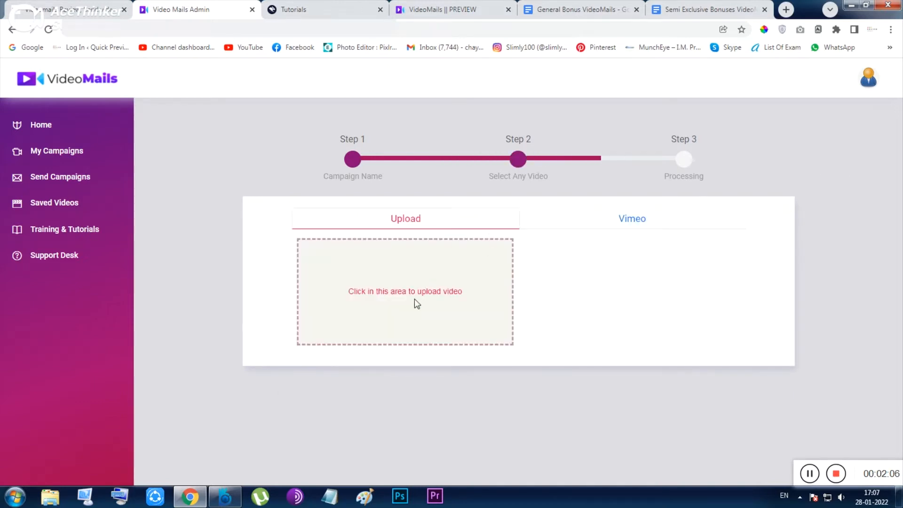
Compare the Vimeo-link and Upload options on Step 2, then bring up the file picker for an upload.
left_click(405, 291)
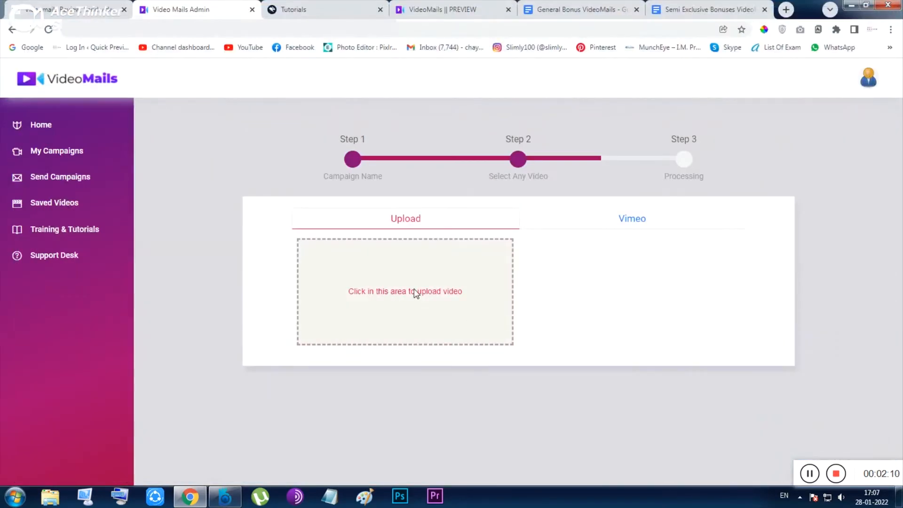
left_click(631, 218)
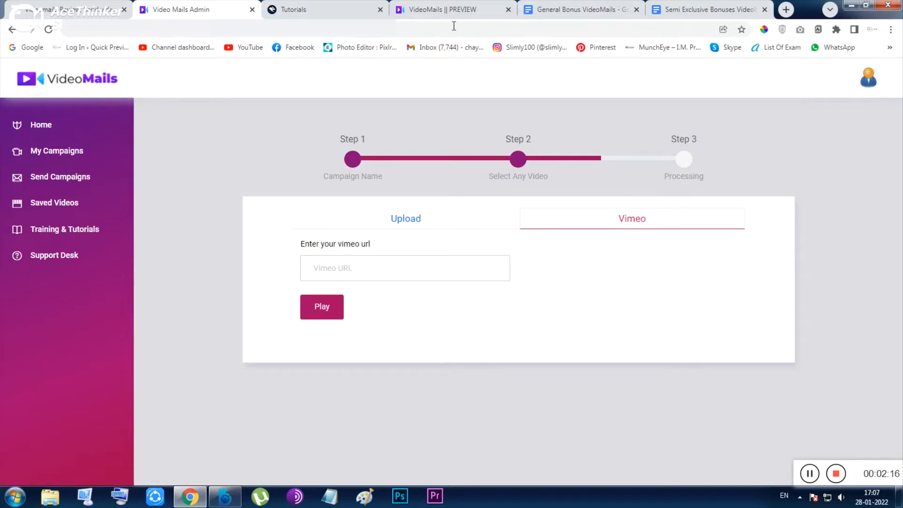
left_click(406, 218)
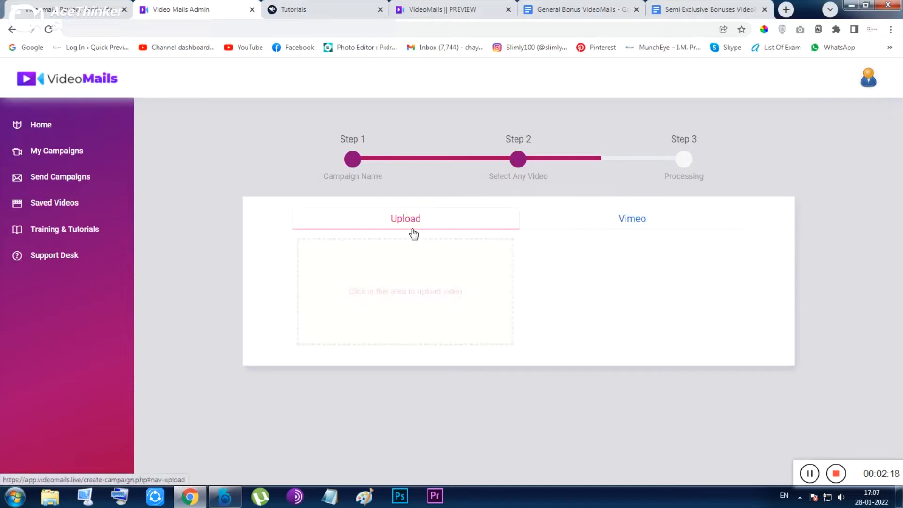
left_click(633, 218)
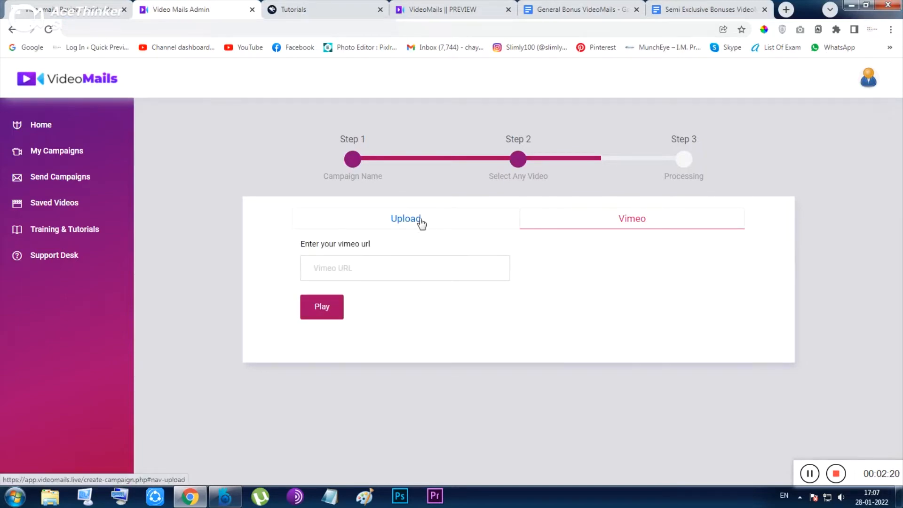
left_click(405, 218)
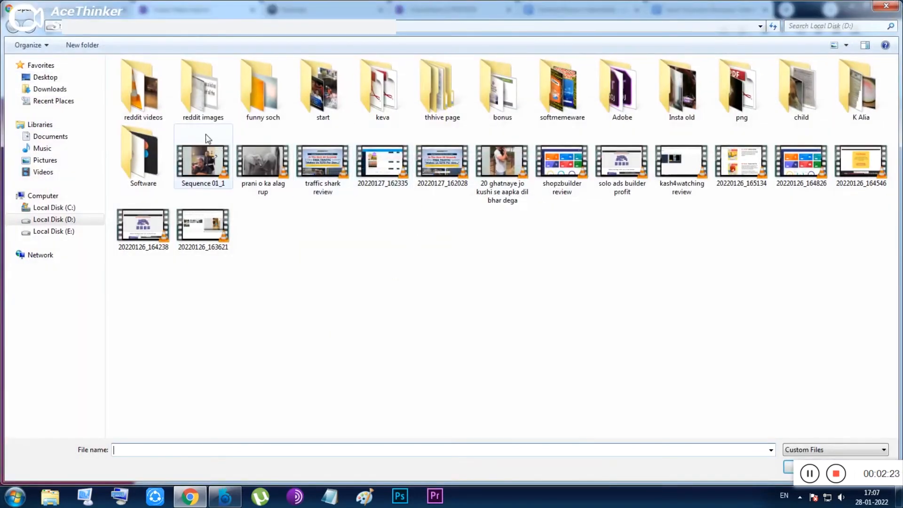
Pick a clip from the reddit videos folder so its preview loads into the upload area.
double_click(142, 86)
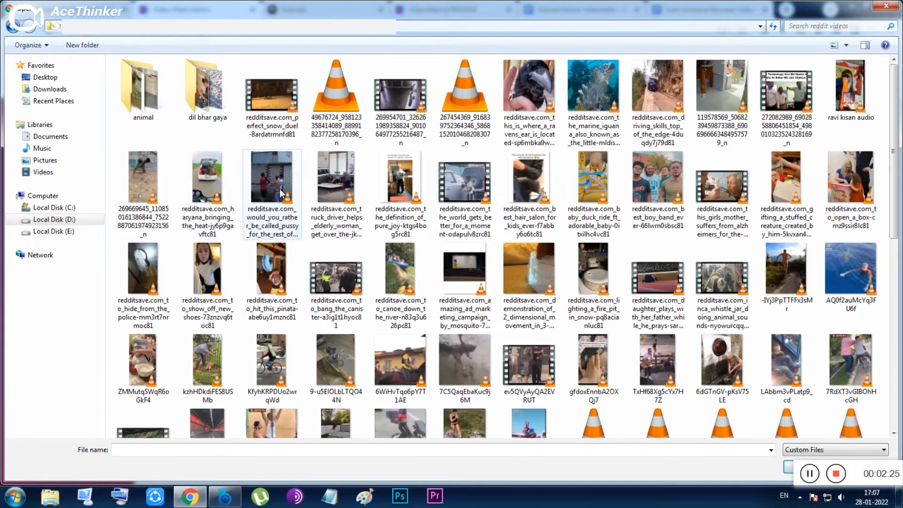
left_click(272, 95)
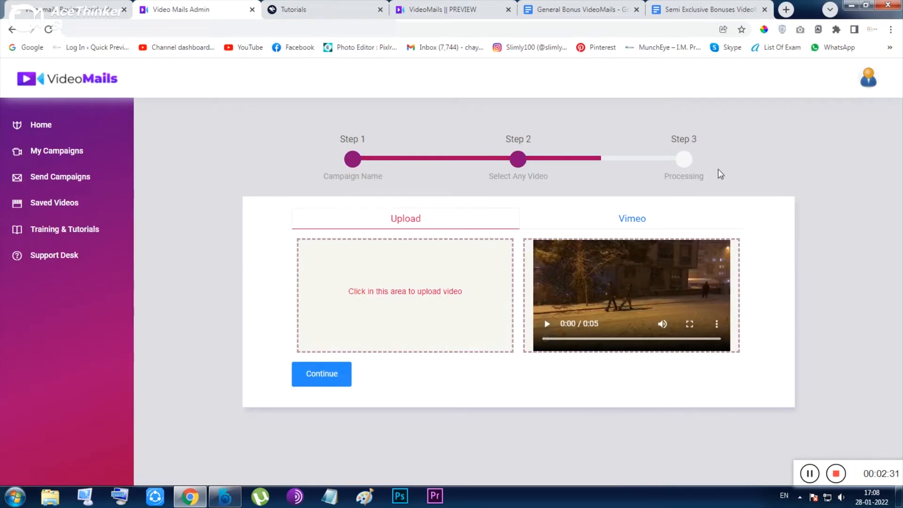
Continue with the uploaded clip and let validation and Step 3 processing complete.
left_click(322, 373)
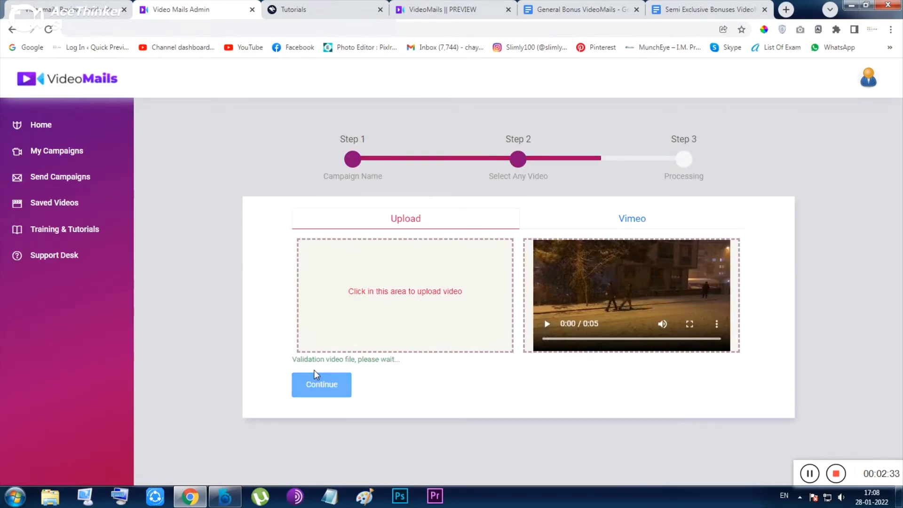
mouse_move(334, 370)
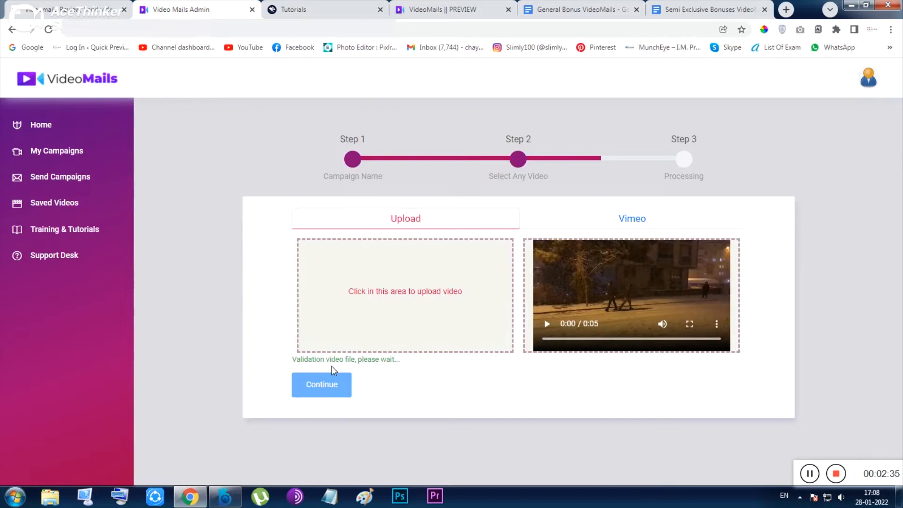
mouse_move(579, 380)
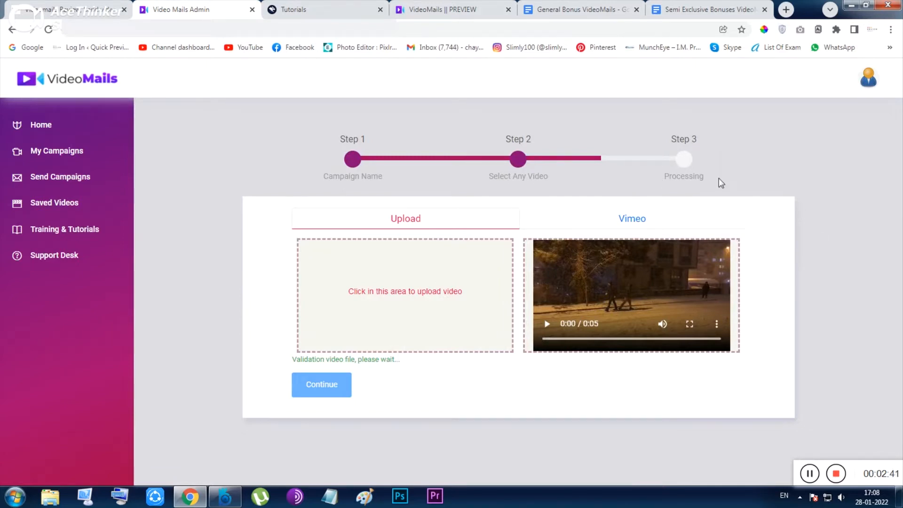
mouse_move(690, 175)
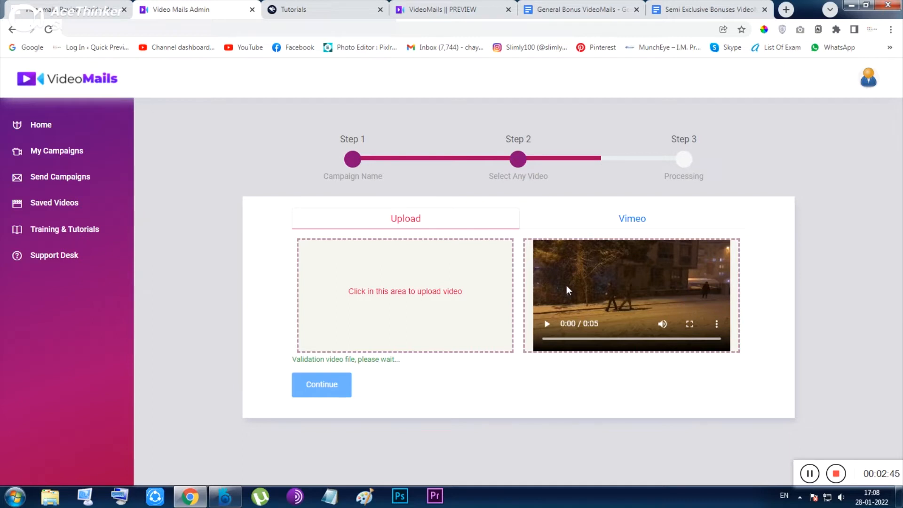
left_click(321, 384)
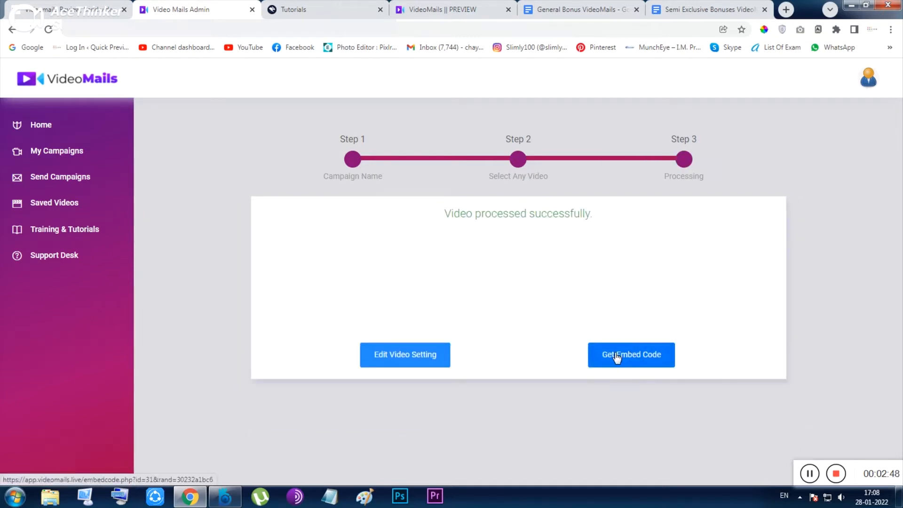
Get the embed code for the processed video and scan the autoresponder list without selecting one.
left_click(630, 355)
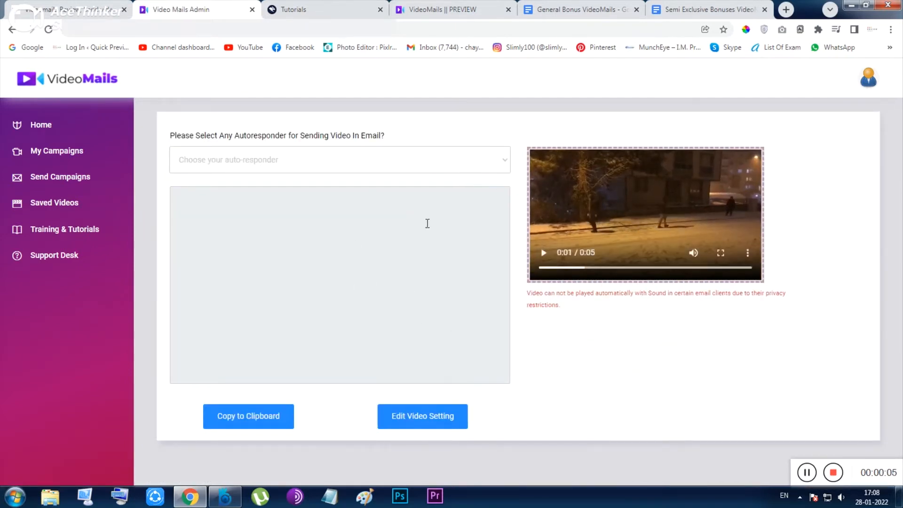
left_click(339, 160)
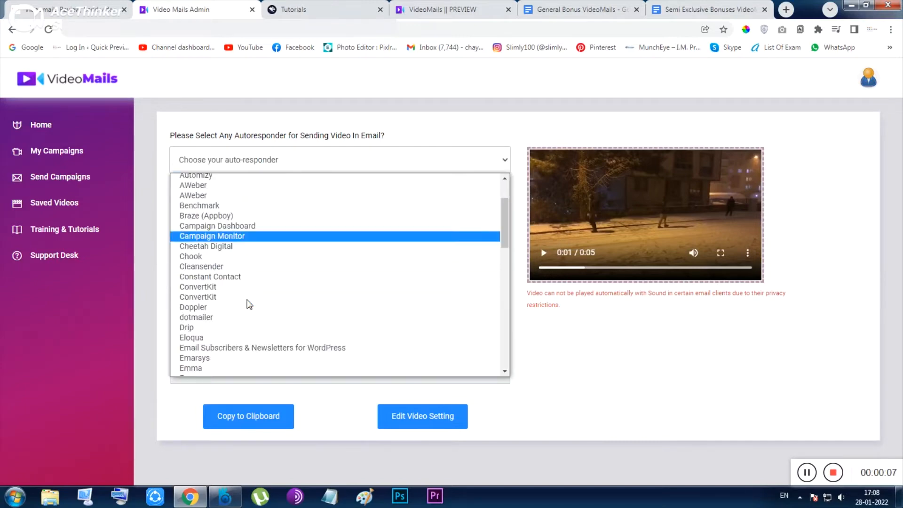
scroll("down", 3)
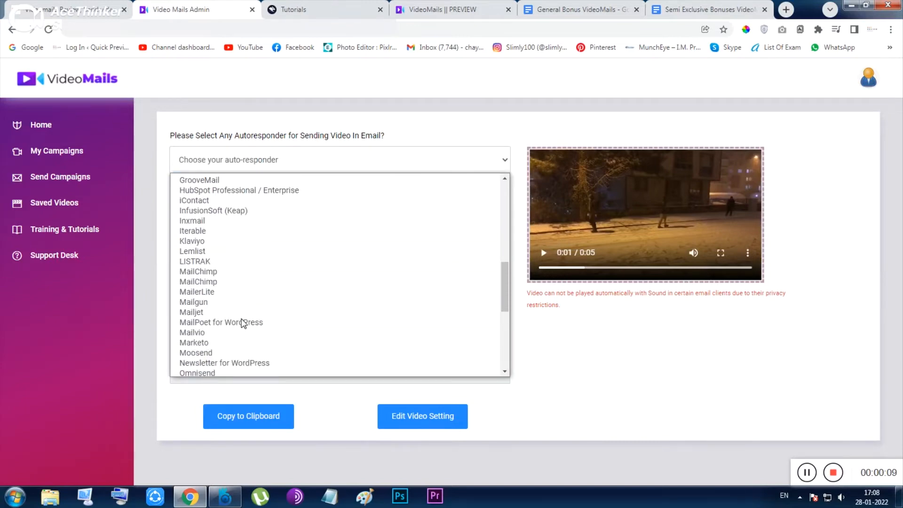
scroll("up", 3)
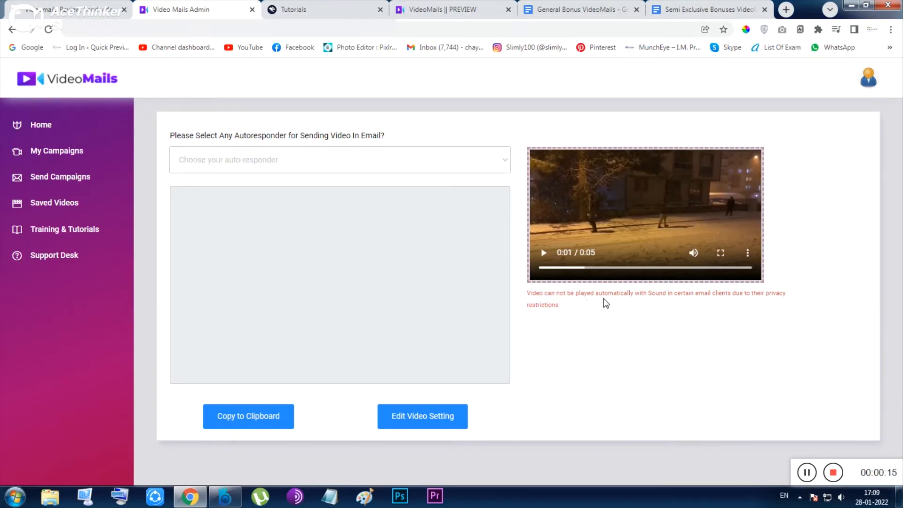
mouse_move(680, 307)
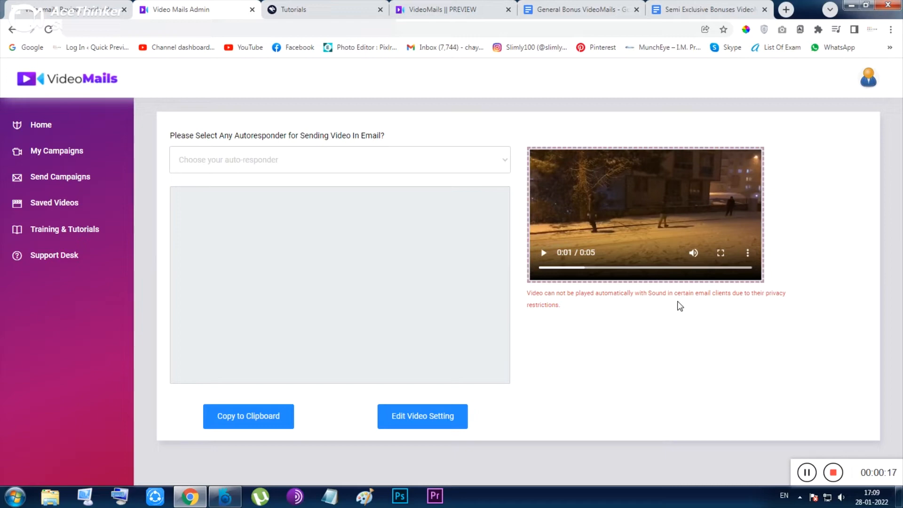
mouse_move(760, 309)
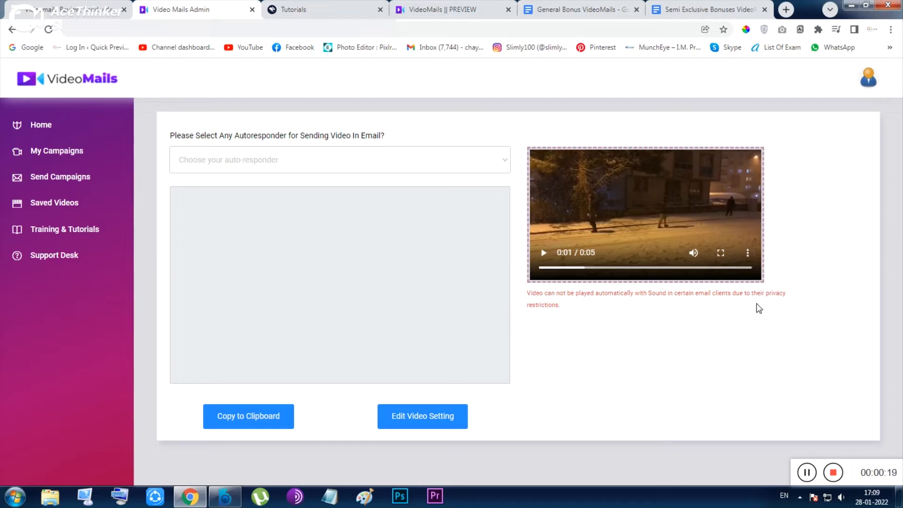
mouse_move(552, 318)
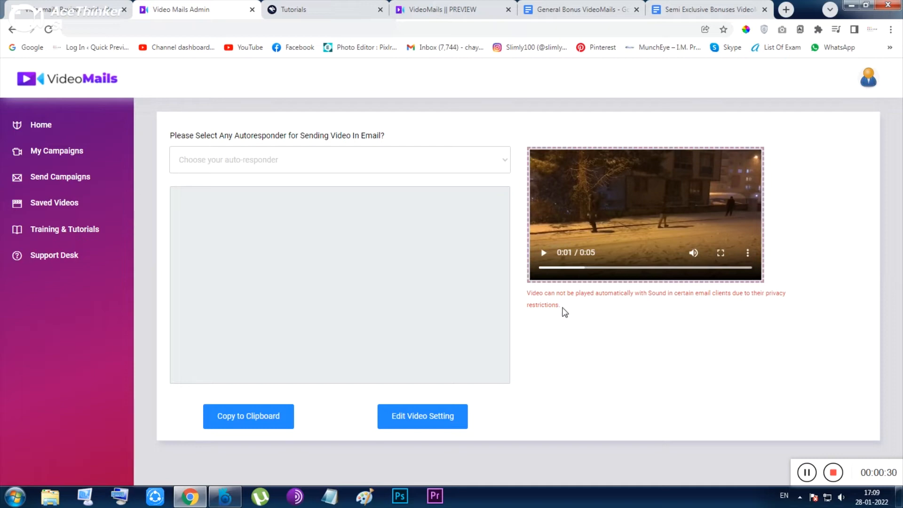
mouse_move(412, 260)
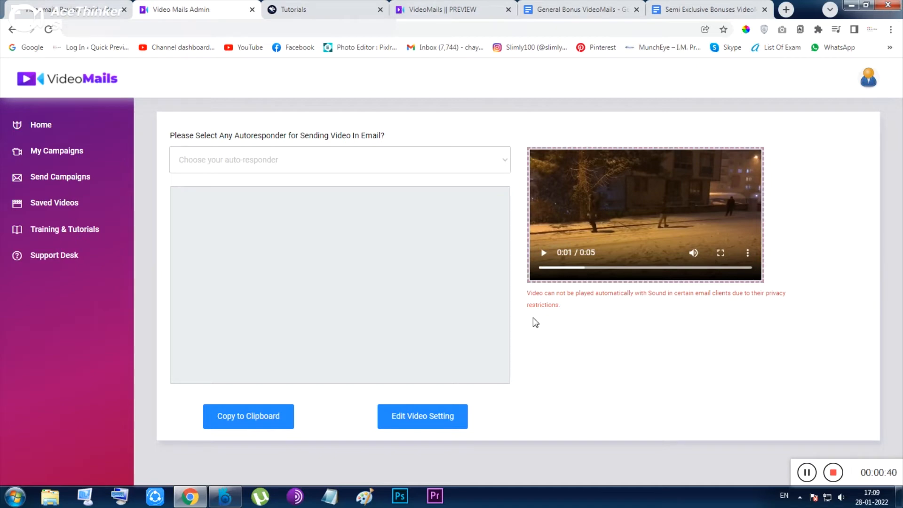
mouse_move(64, 228)
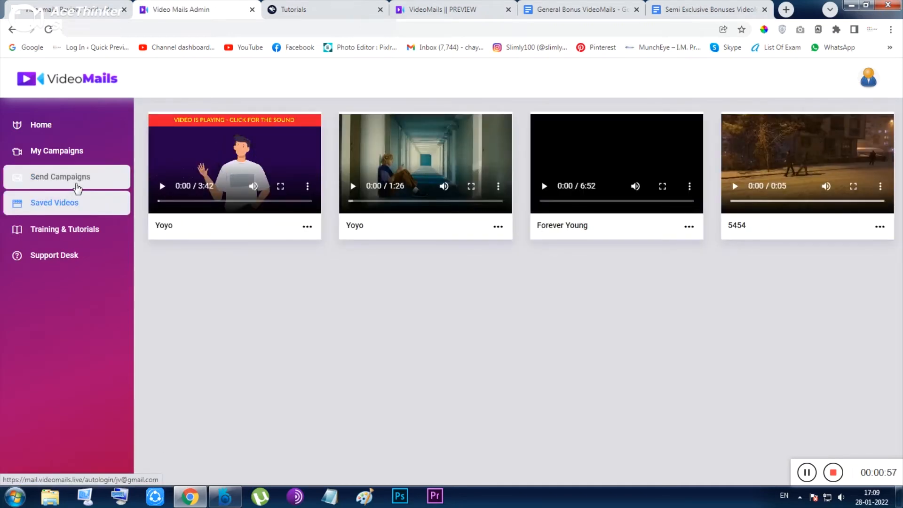
mouse_move(98, 228)
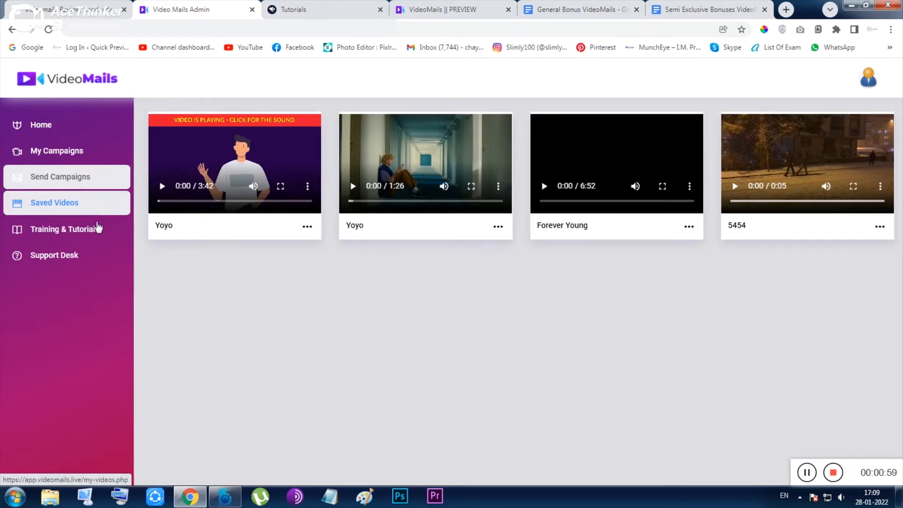
mouse_move(122, 277)
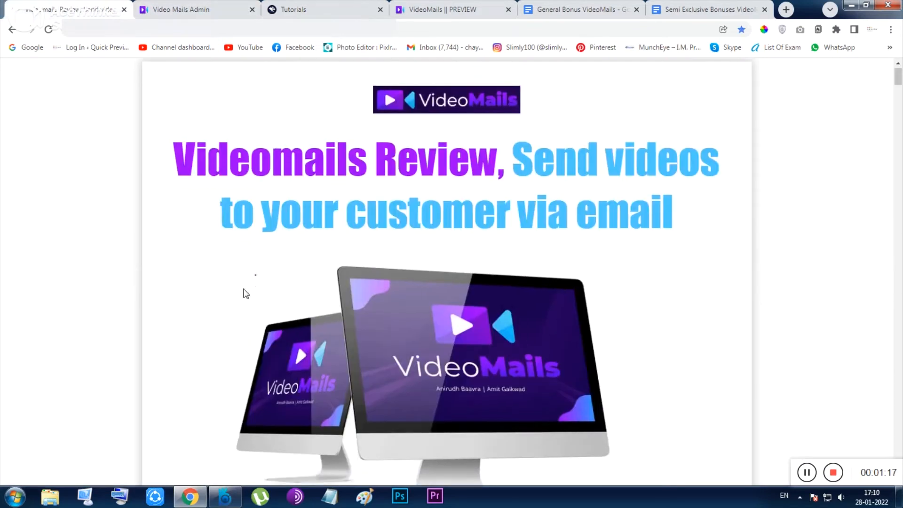
Scroll the review page past bonuses #1–#17 down to the #Vendor Bonus bundle heading.
scroll("down", 3)
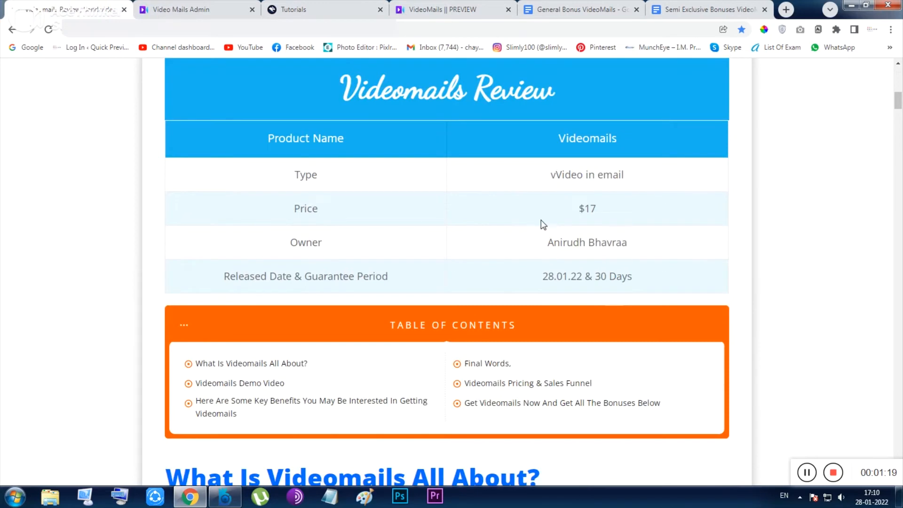
mouse_move(591, 225)
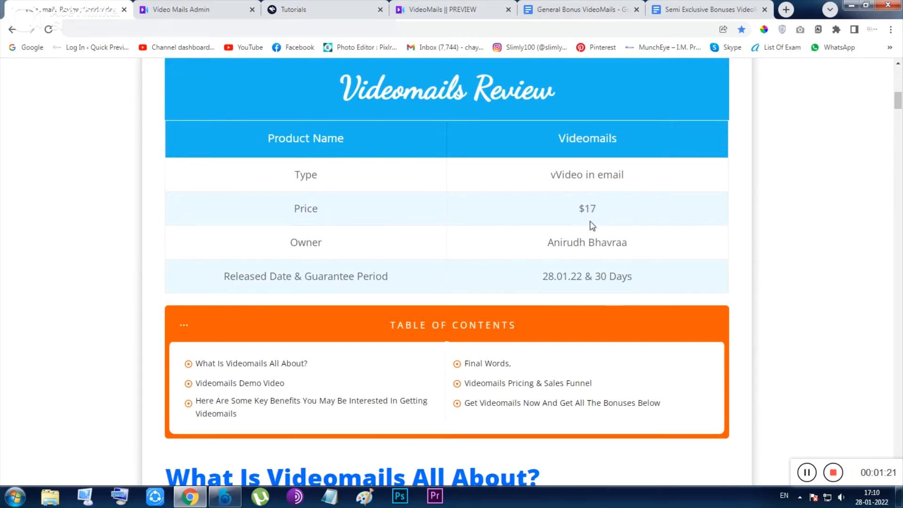
mouse_move(595, 256)
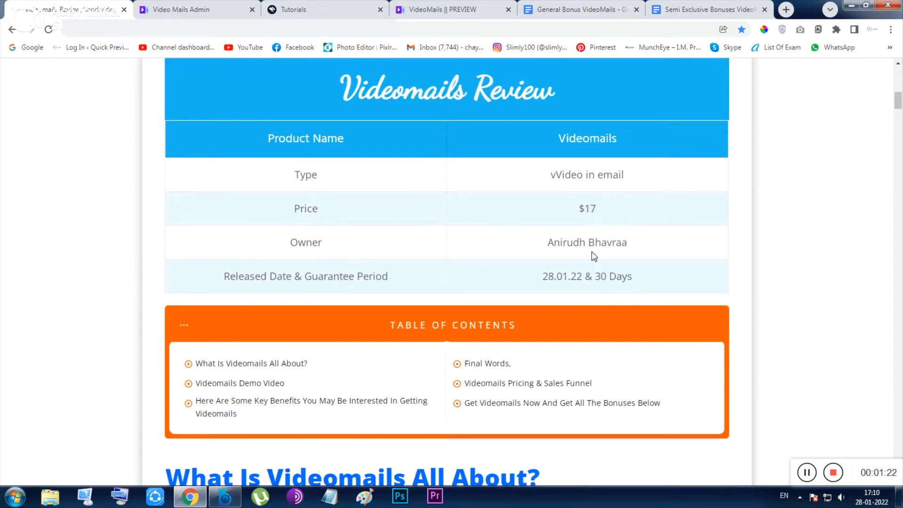
scroll("down", 3)
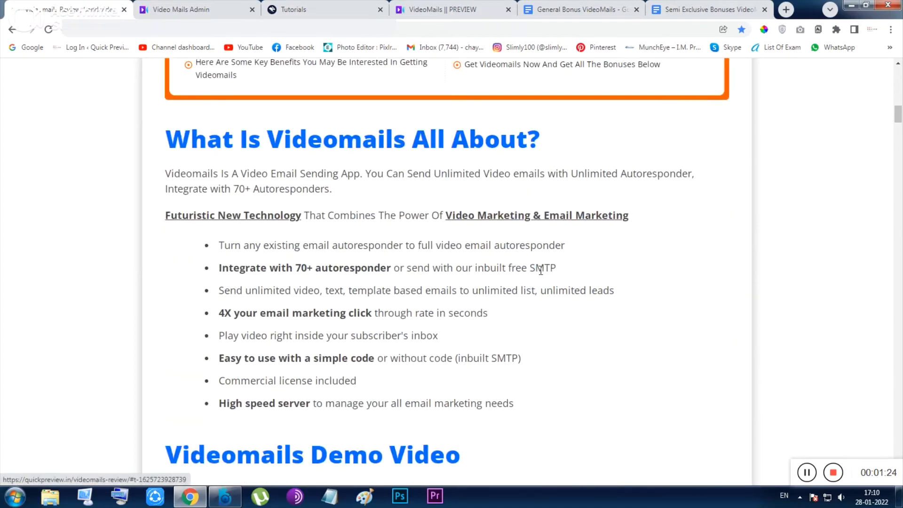
scroll("down", 3)
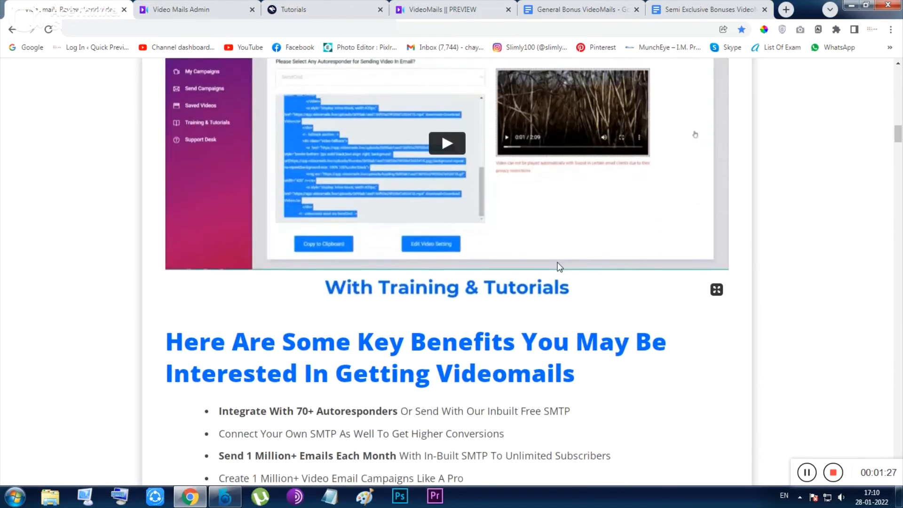
scroll("down", 3)
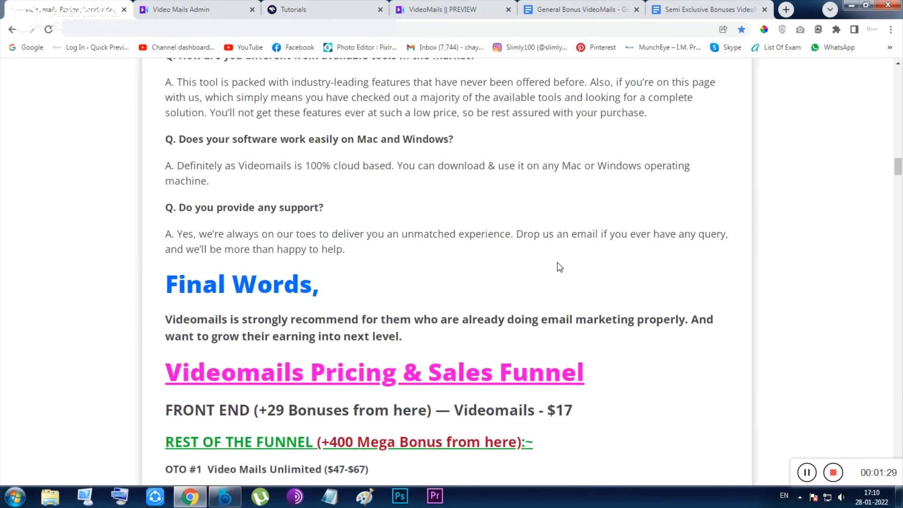
scroll("down", 3)
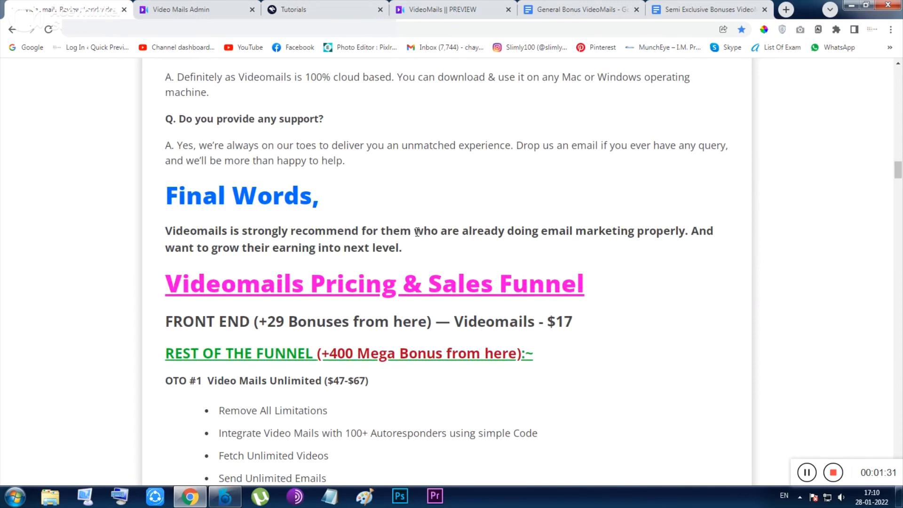
scroll("down", 3)
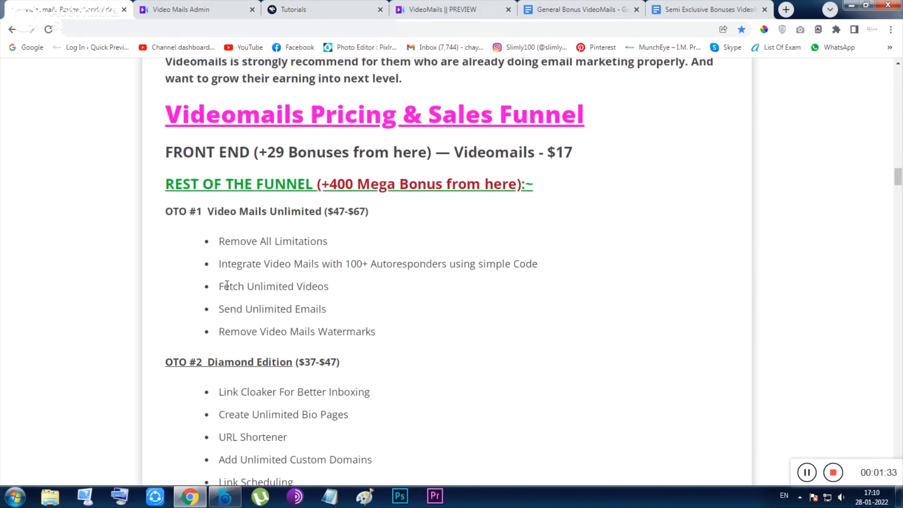
scroll("down", 3)
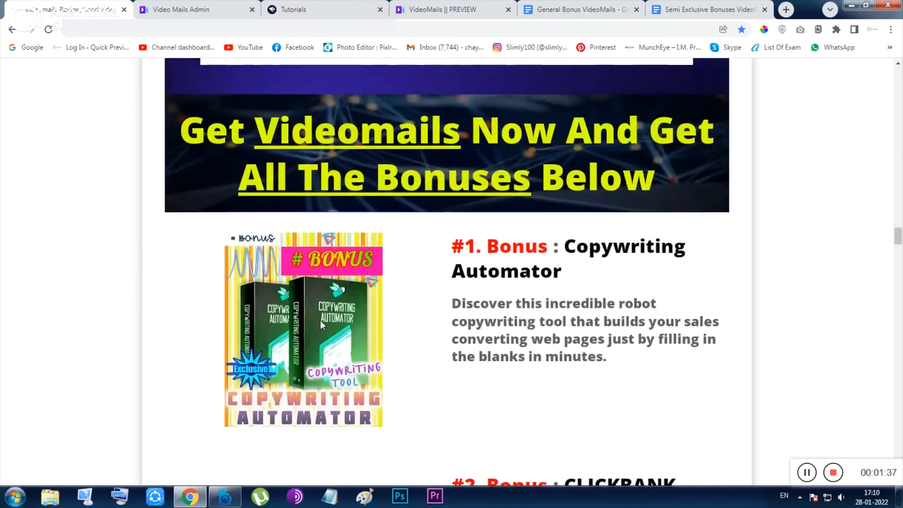
scroll("down", 3)
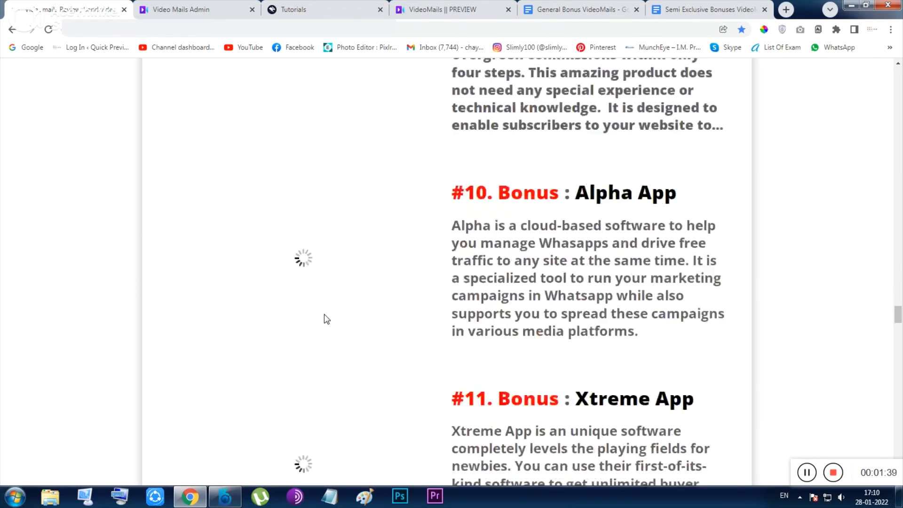
scroll("down", 3)
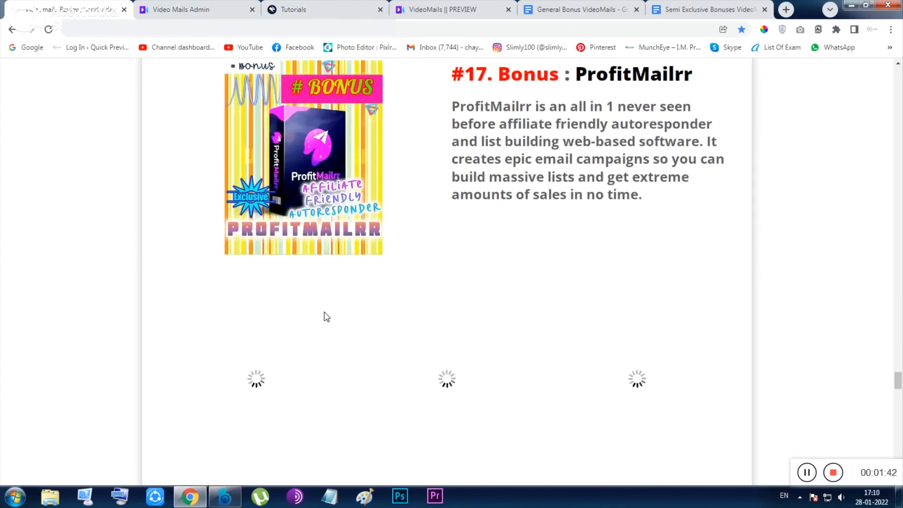
scroll("down", 3)
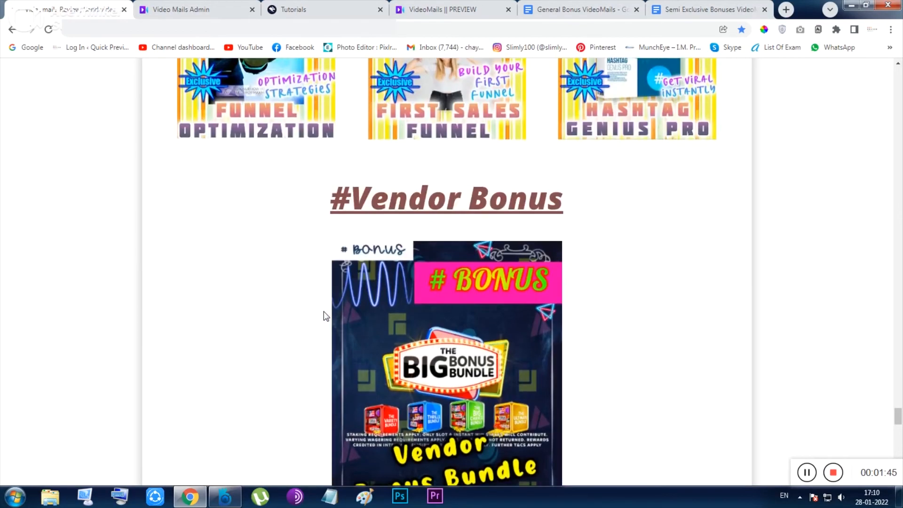
scroll("down", 3)
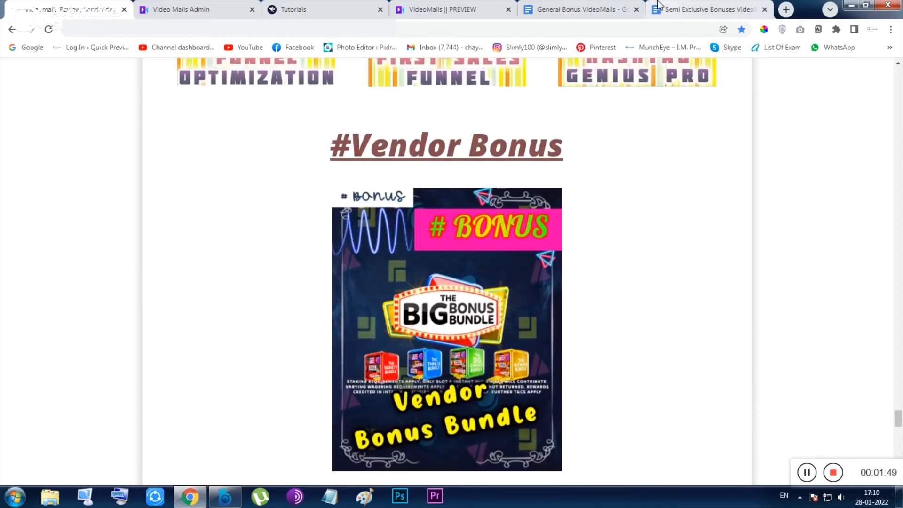
Scroll through the General Bonus VideoMails document in Google Docs.
left_click(576, 9)
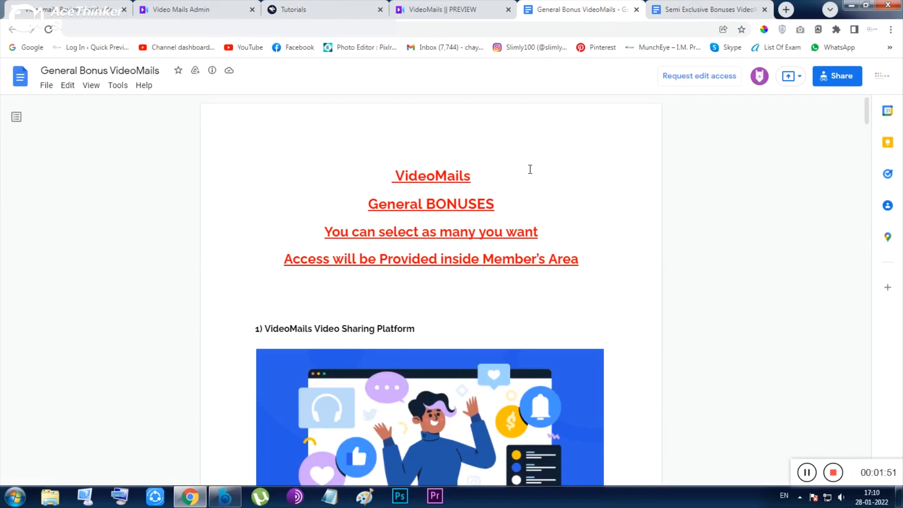
scroll("down", 3)
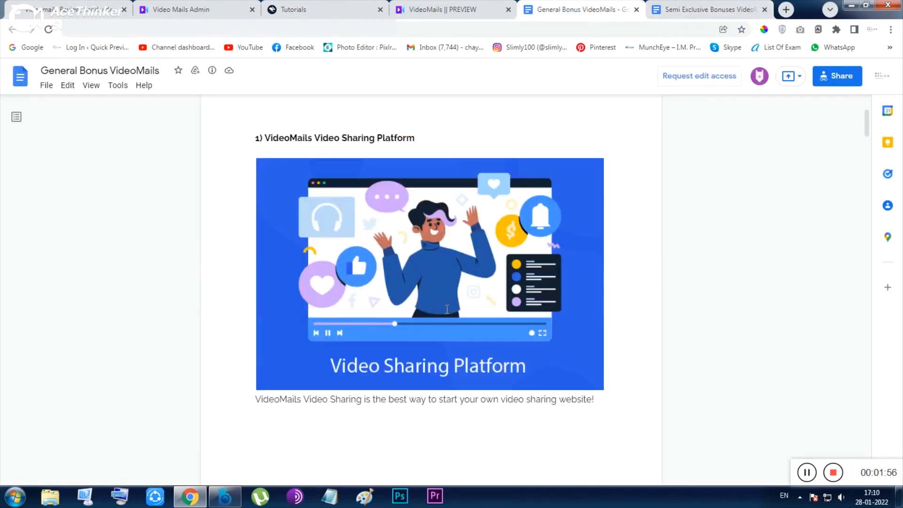
scroll("down", 3)
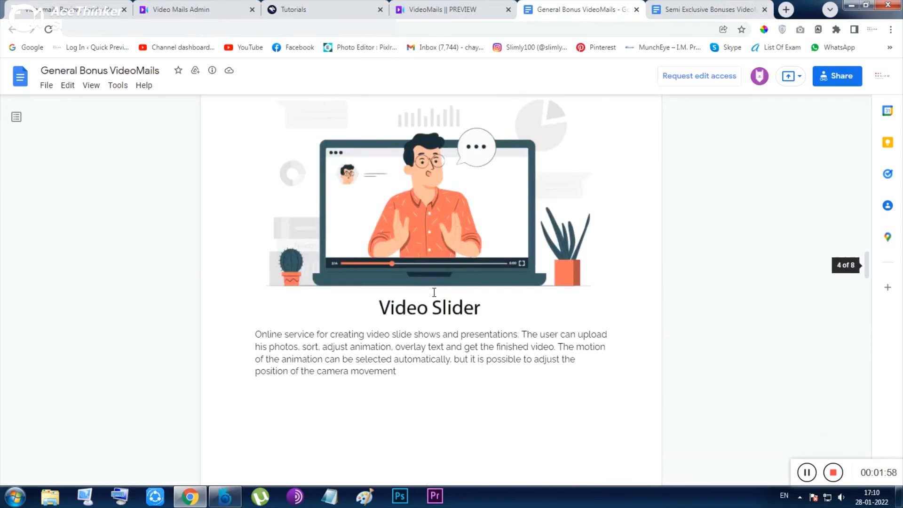
scroll("down", 3)
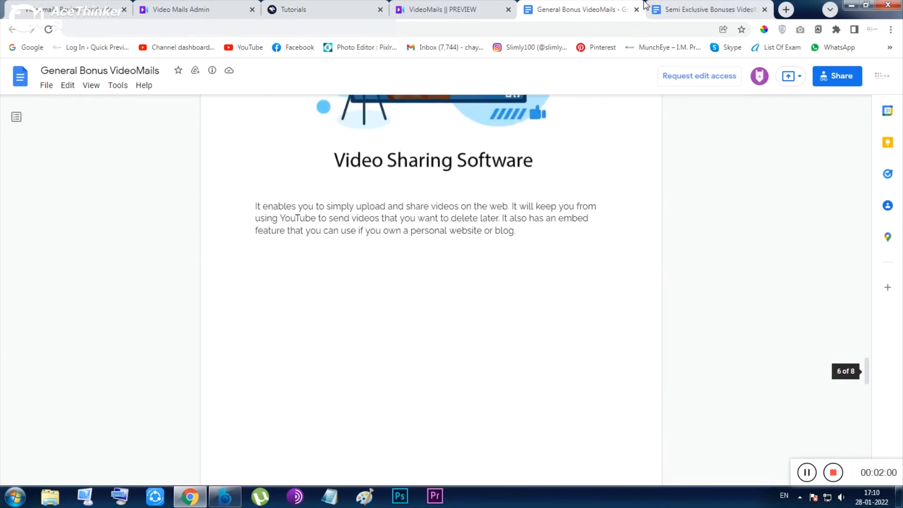
Scroll through the Semi Exclusive Bonuses VideoMails document.
left_click(710, 10)
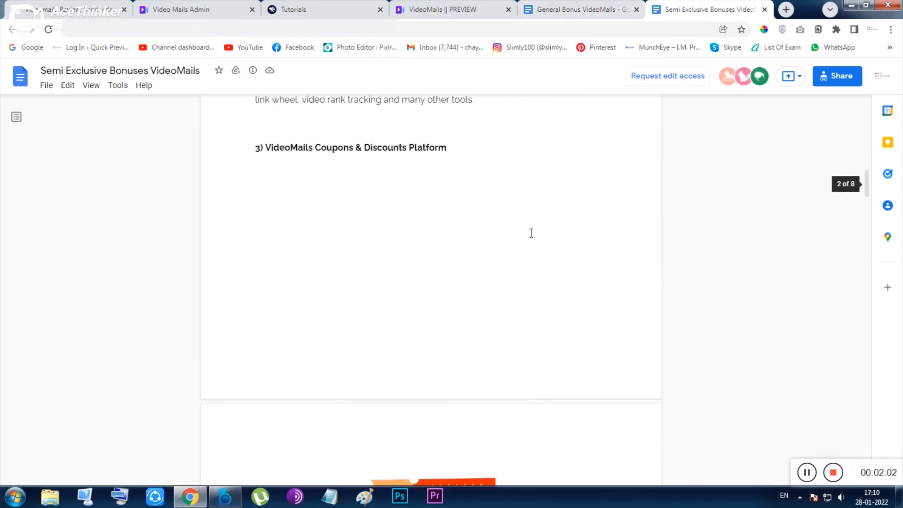
scroll("down", 3)
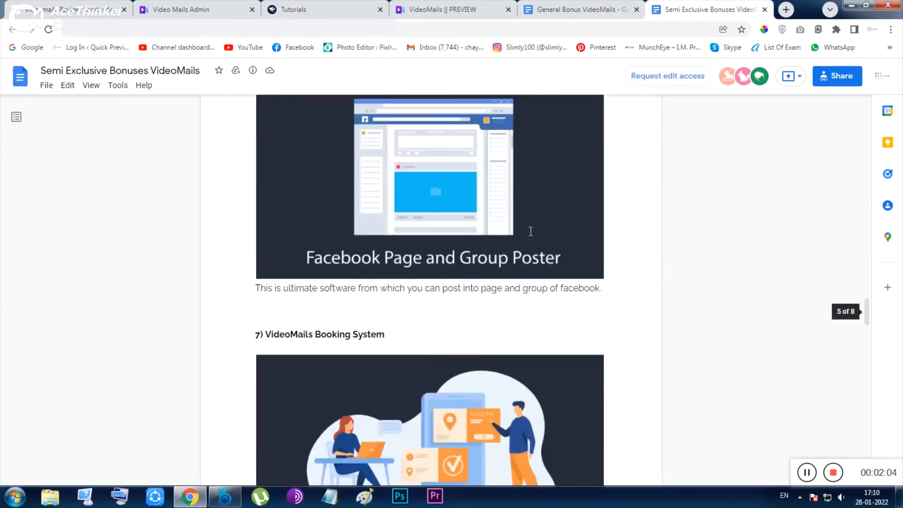
scroll("down", 3)
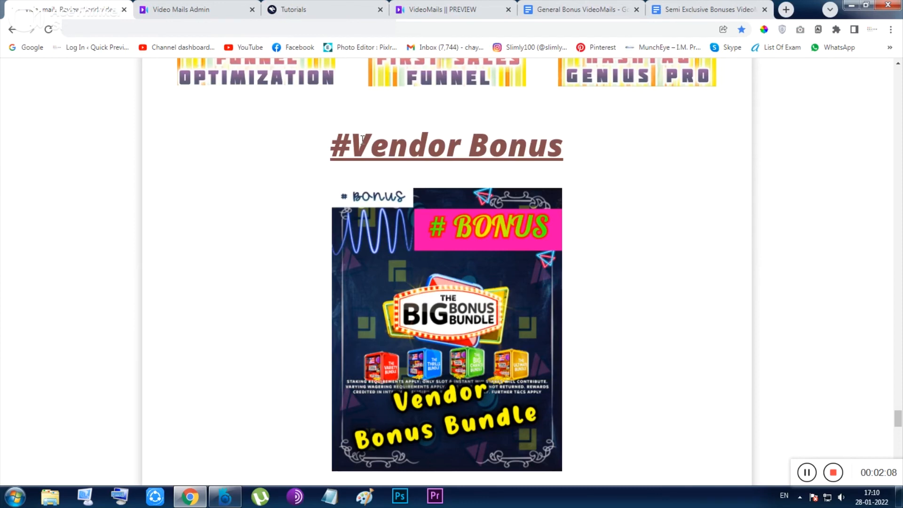
Scroll the review page through #Upsell Bonus, Final Words, pricing and the Final Call button to the footer.
scroll("down", 3)
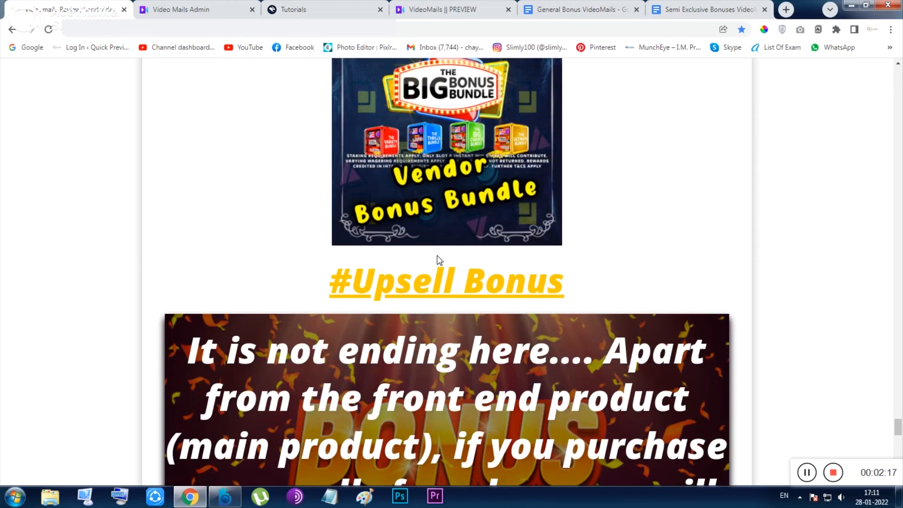
scroll("down", 3)
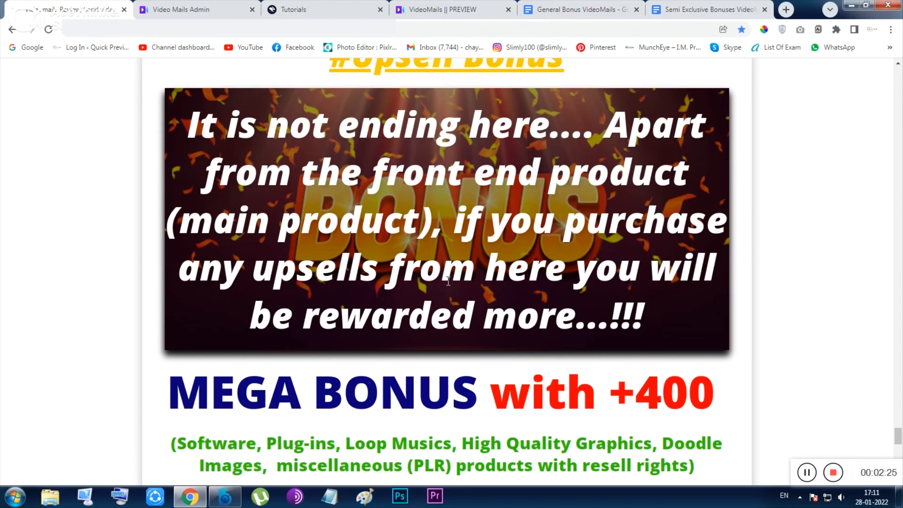
scroll("up", 3)
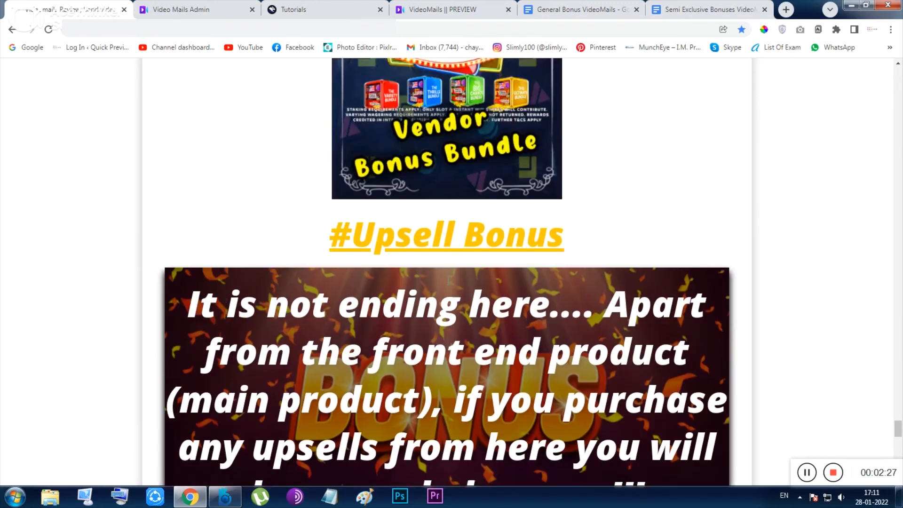
scroll("down", 3)
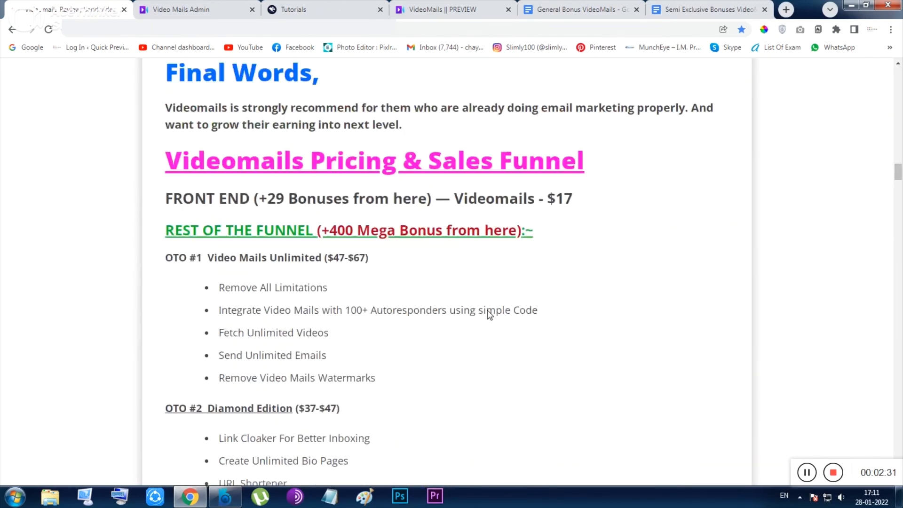
scroll("down", 3)
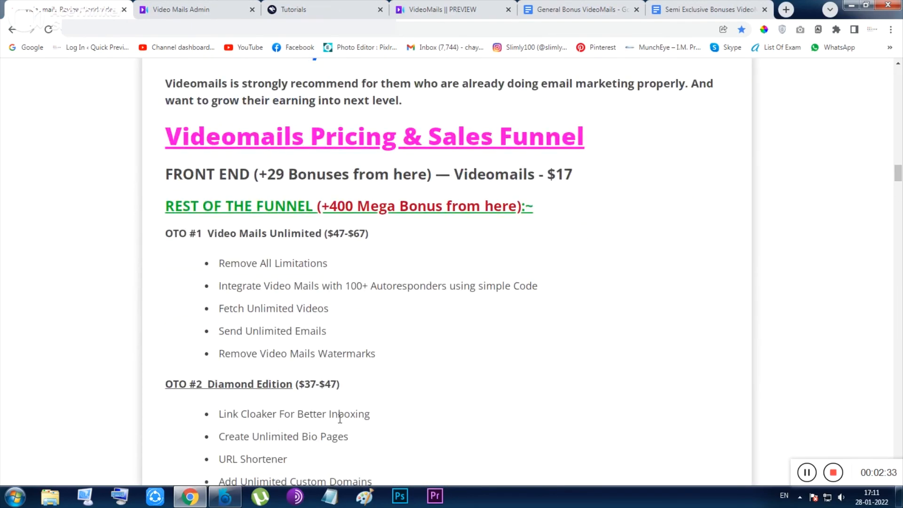
scroll("down", 3)
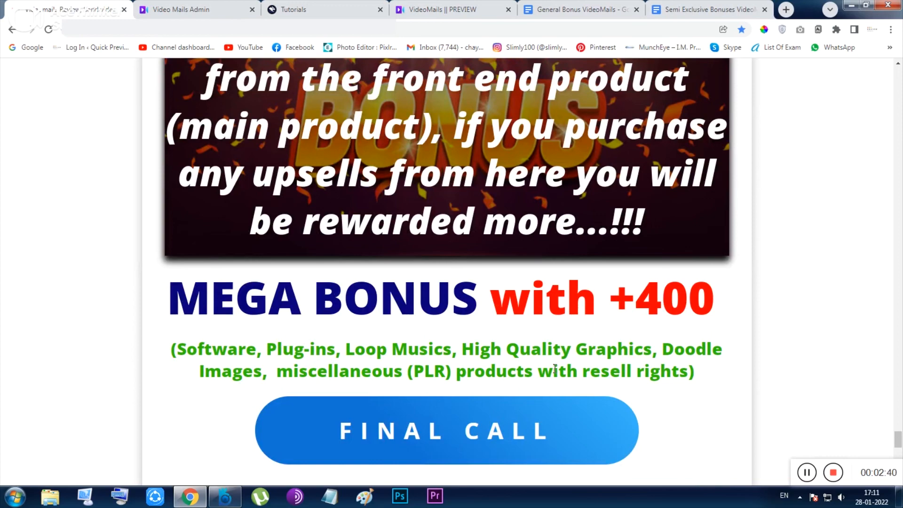
scroll("down", 3)
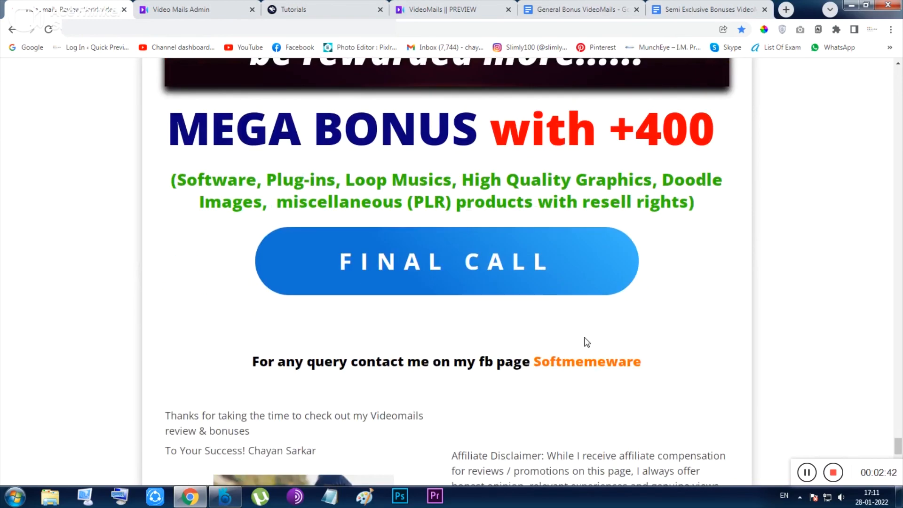
mouse_move(566, 269)
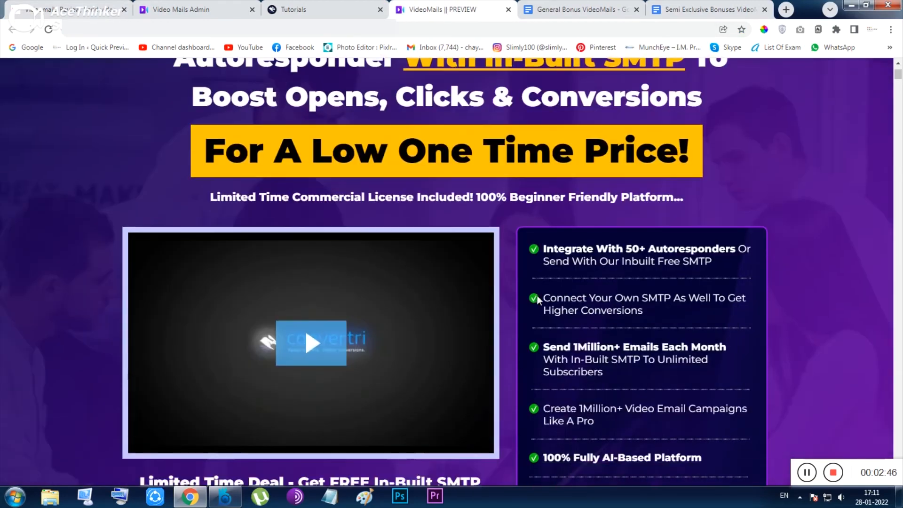
Scroll the VideoMails sales page to its warning section and the review back to its contact and disclaimer footer.
scroll("down", 3)
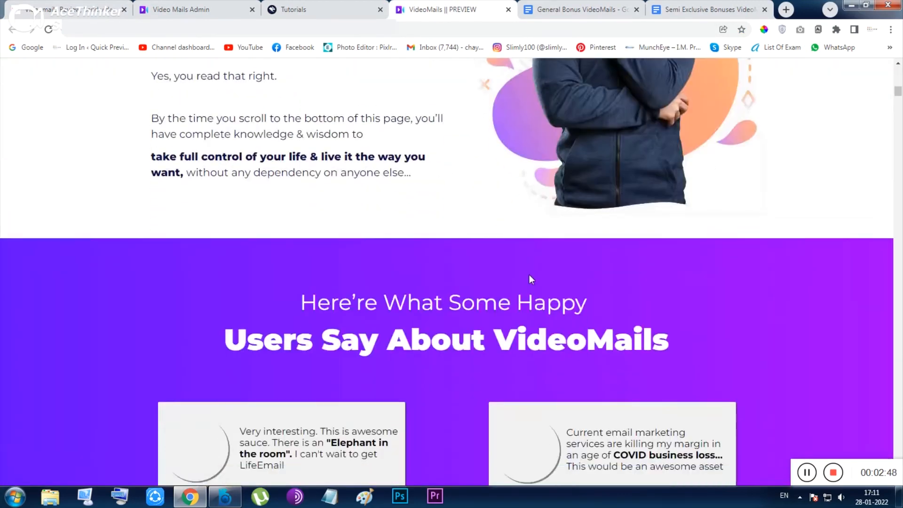
scroll("down", 3)
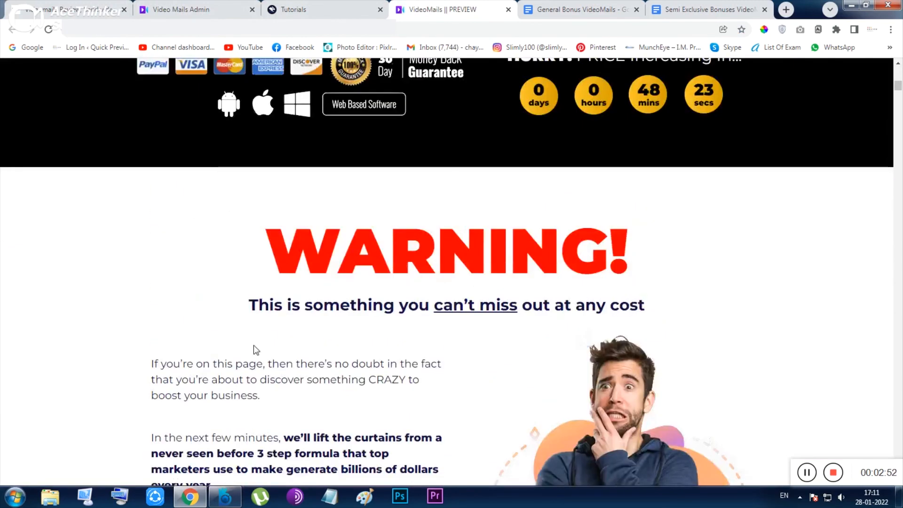
scroll("down", 3)
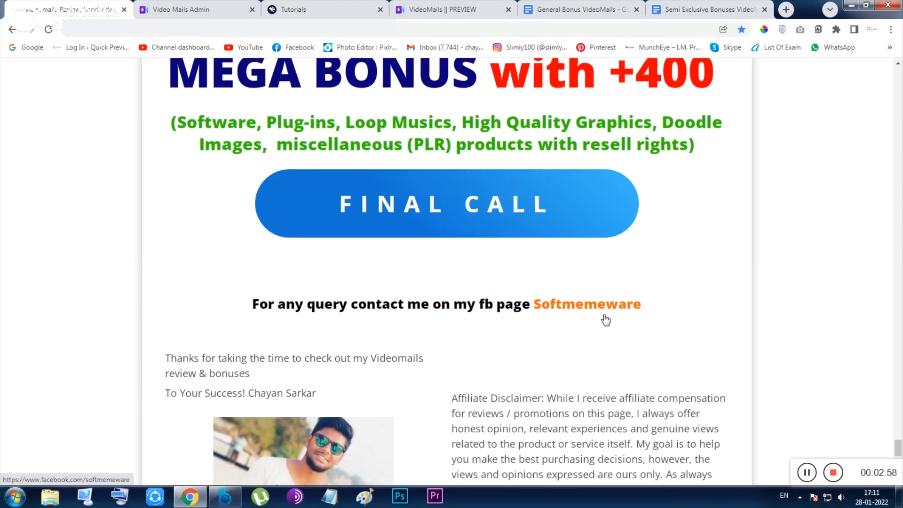
scroll("down", 3)
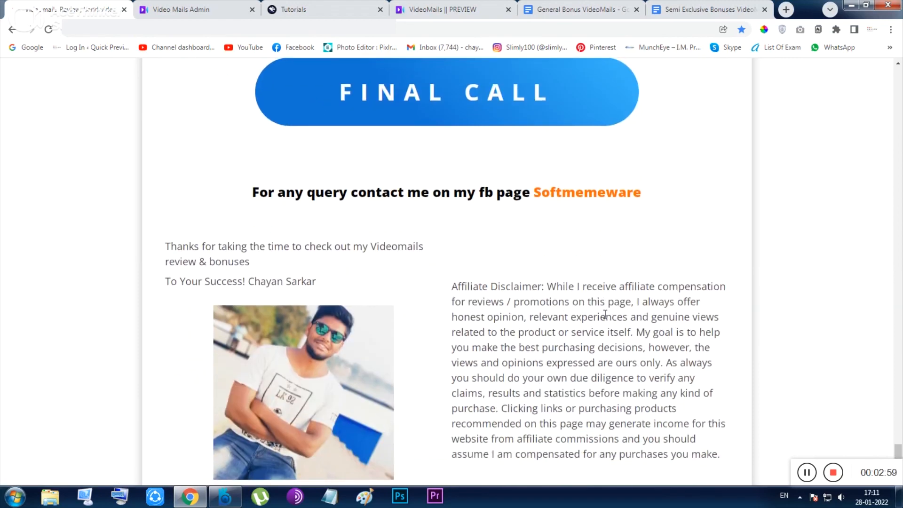